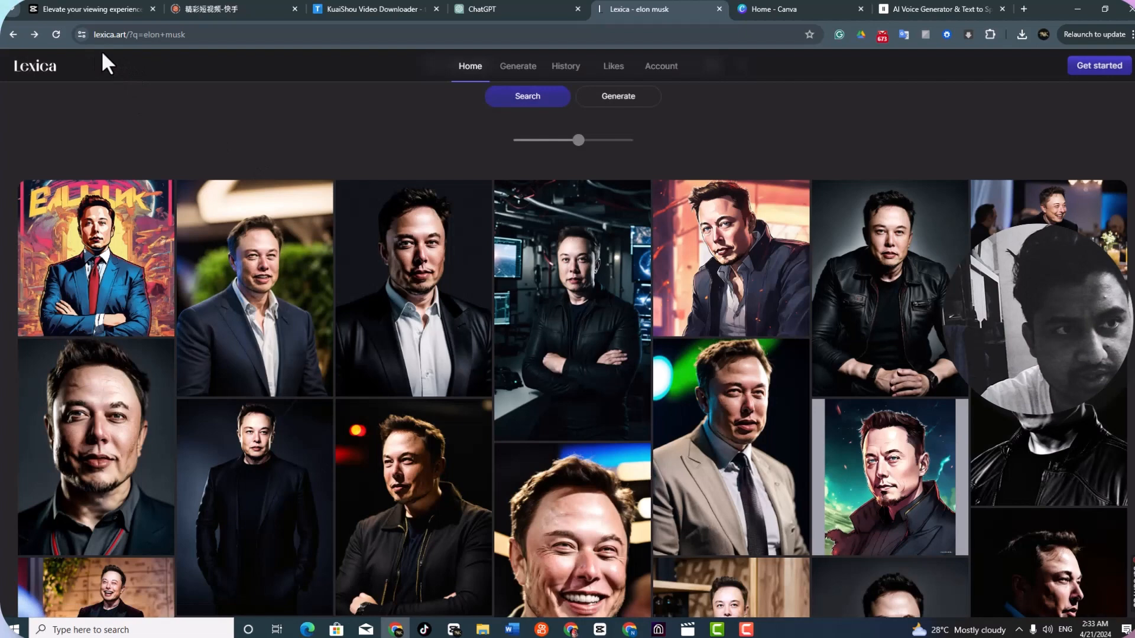
Open the black-background, leather-jacket Elon Musk portrait in Lexica and download it
{"action": "scroll", "scroll_direction": "up", "scroll_amount": 3}
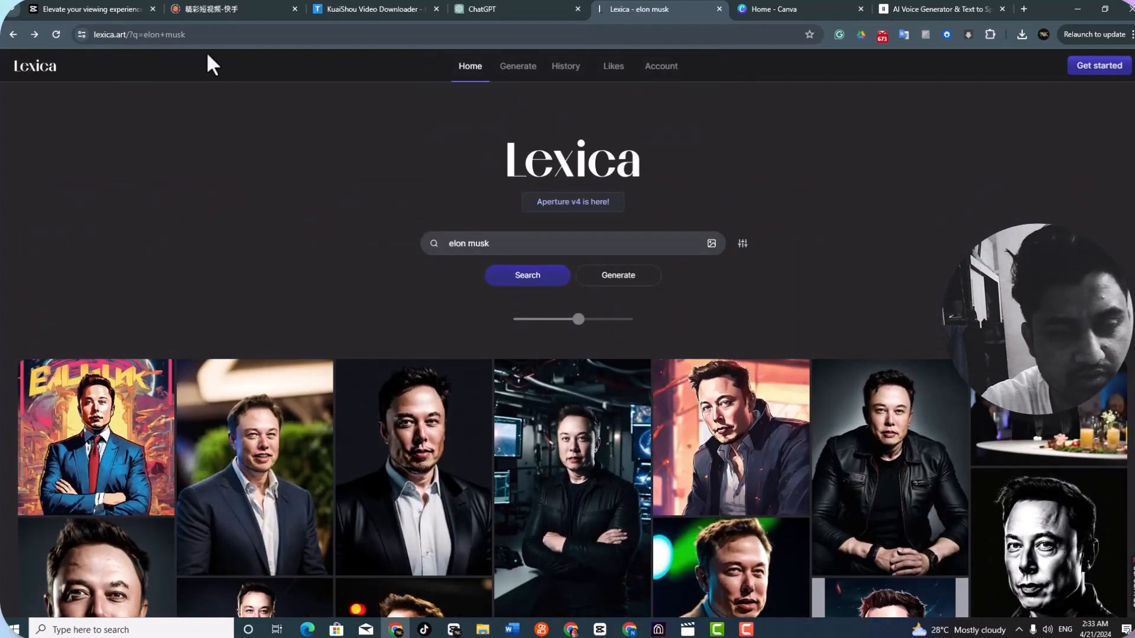
{"action": "mouse_move", "coordinate": [554, 181]}
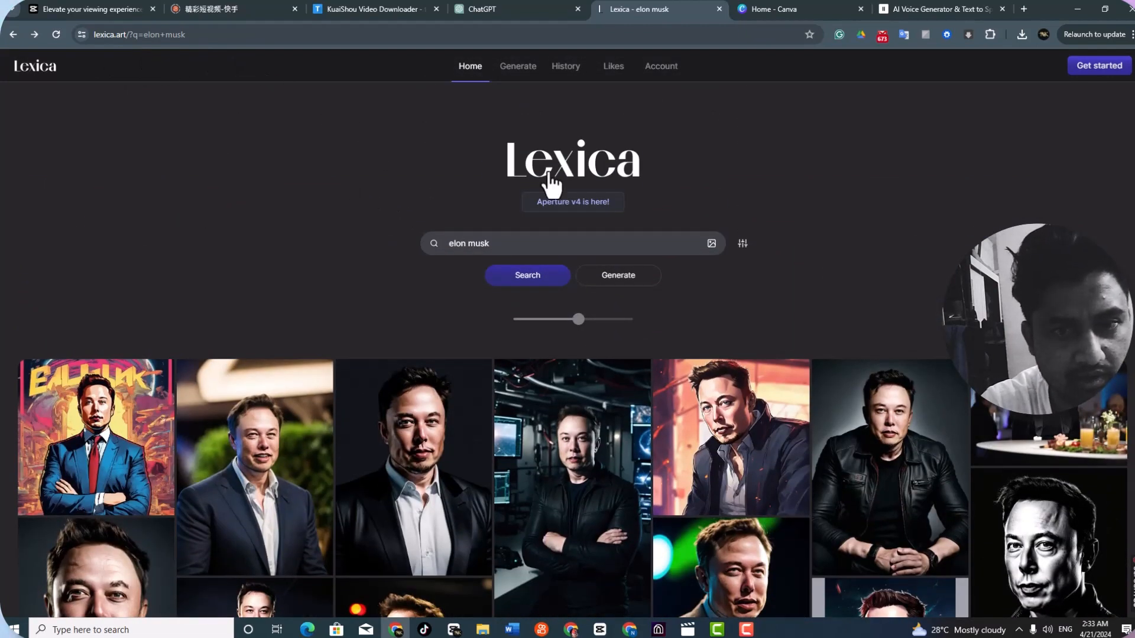
{"action": "mouse_move", "coordinate": [912, 362]}
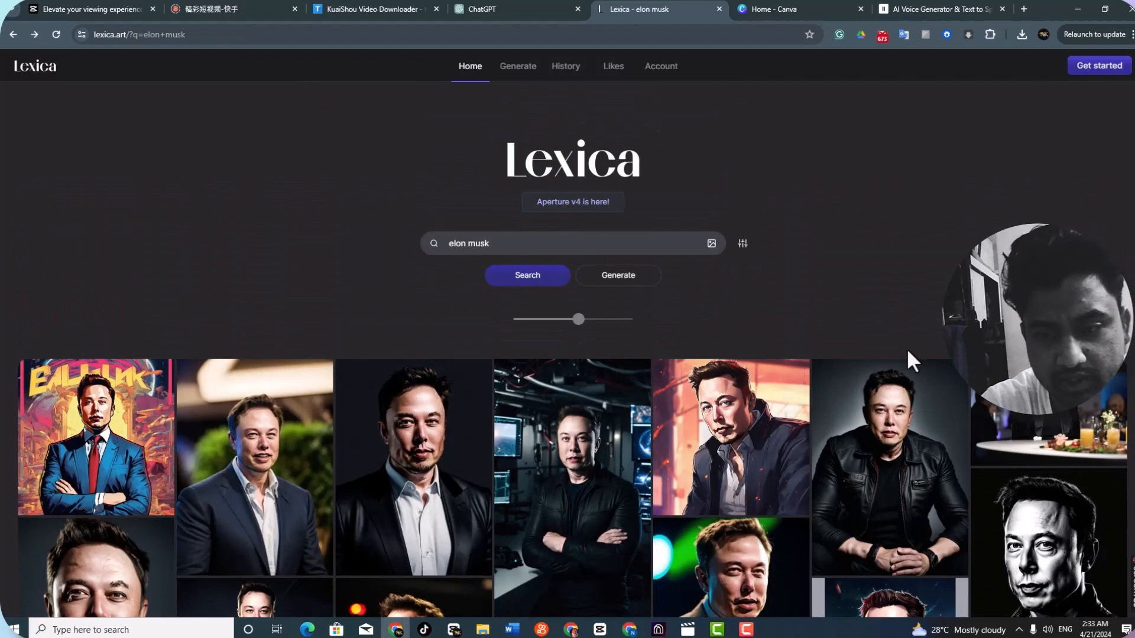
{"action": "scroll", "scroll_direction": "down", "scroll_amount": 3}
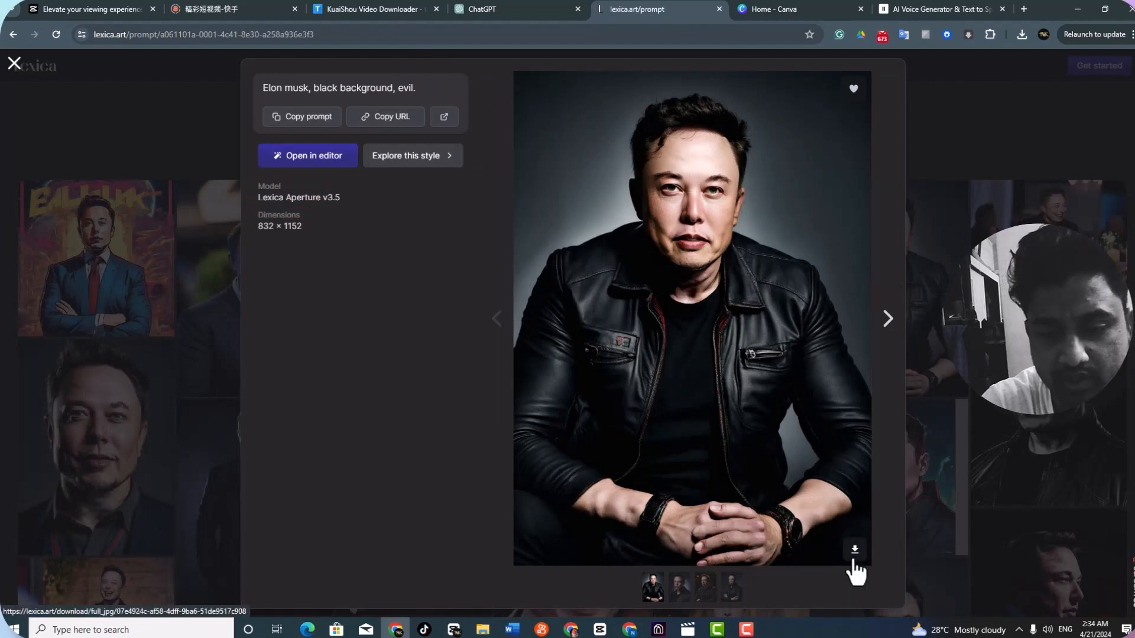
{"action": "left_click", "coordinate": [854, 550]}
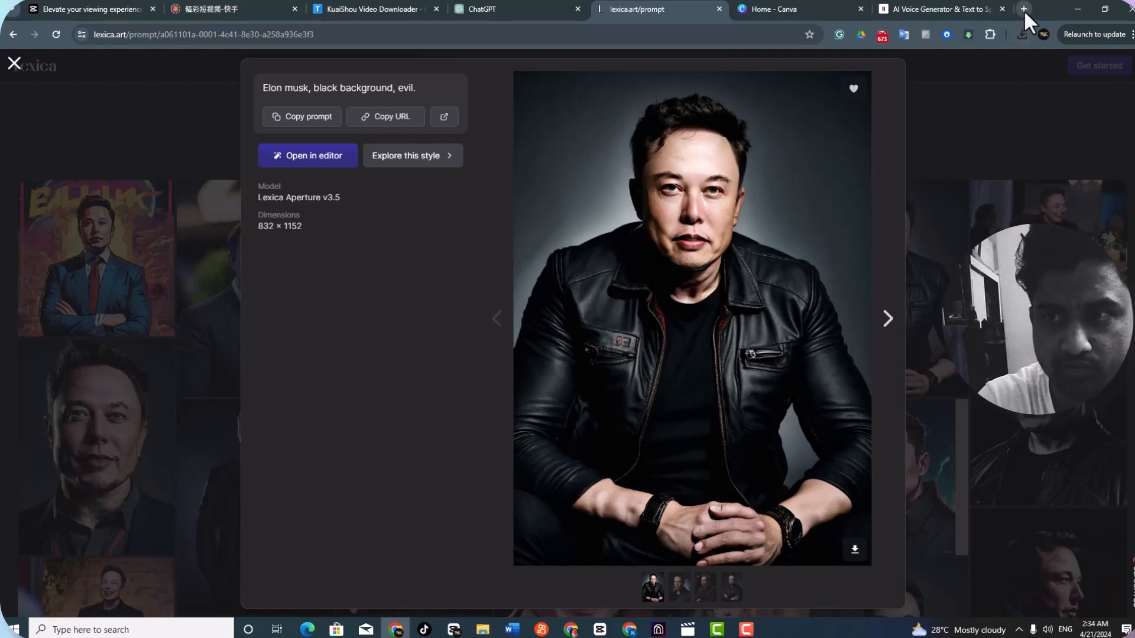
Search Google for Elon Musk advice quotes, copy three quotes, and return to ElevenLabs
{"action": "left_click", "coordinate": [1023, 9]}
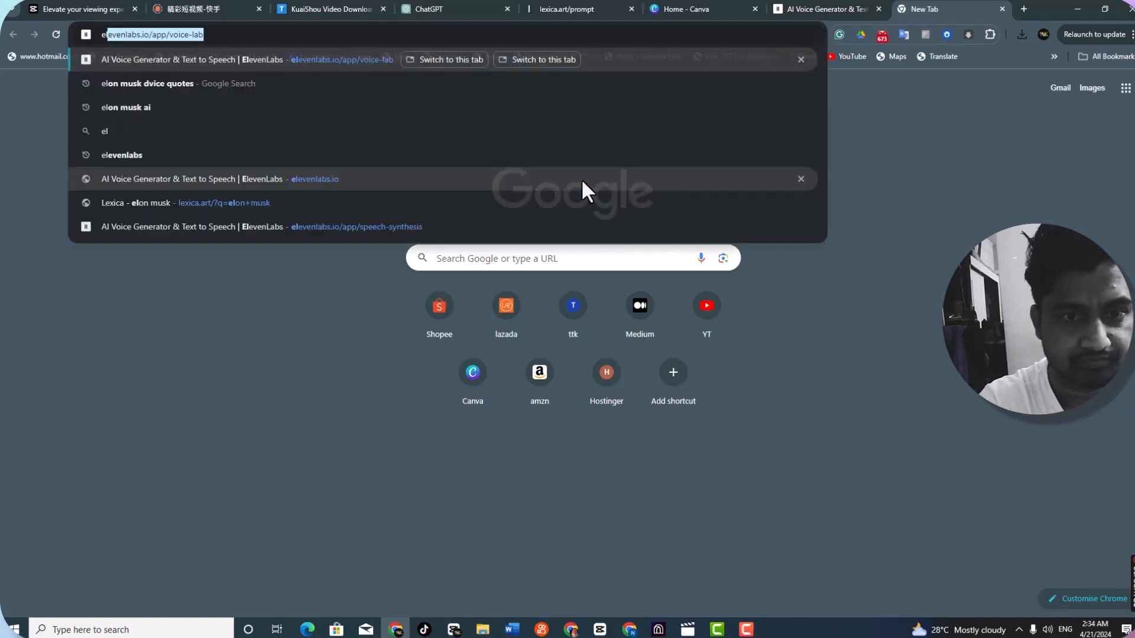
{"action": "left_click", "coordinate": [148, 83]}
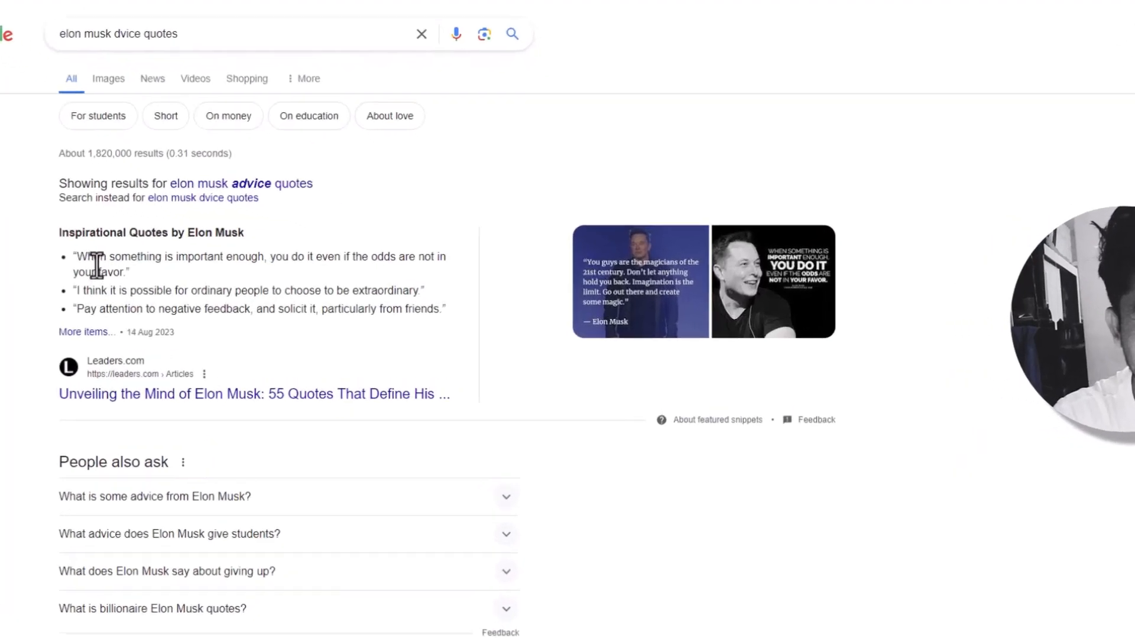
{"action": "scroll", "scroll_direction": "down", "scroll_amount": 3}
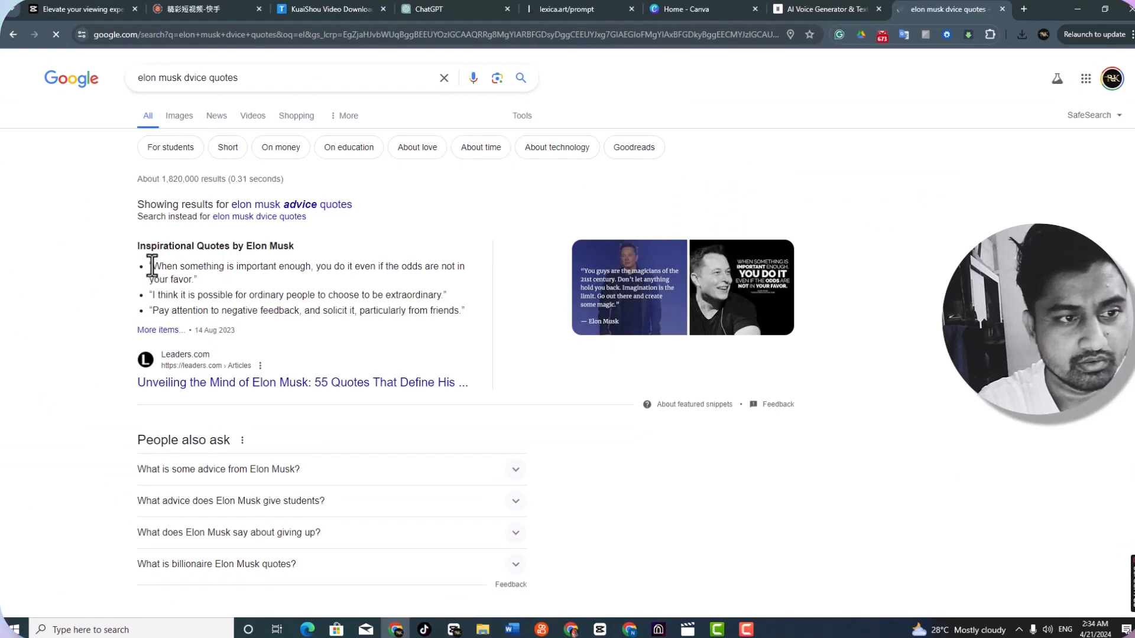
{"action": "left_click_drag", "start_coordinate": [150, 266], "coordinate": [463, 310]}
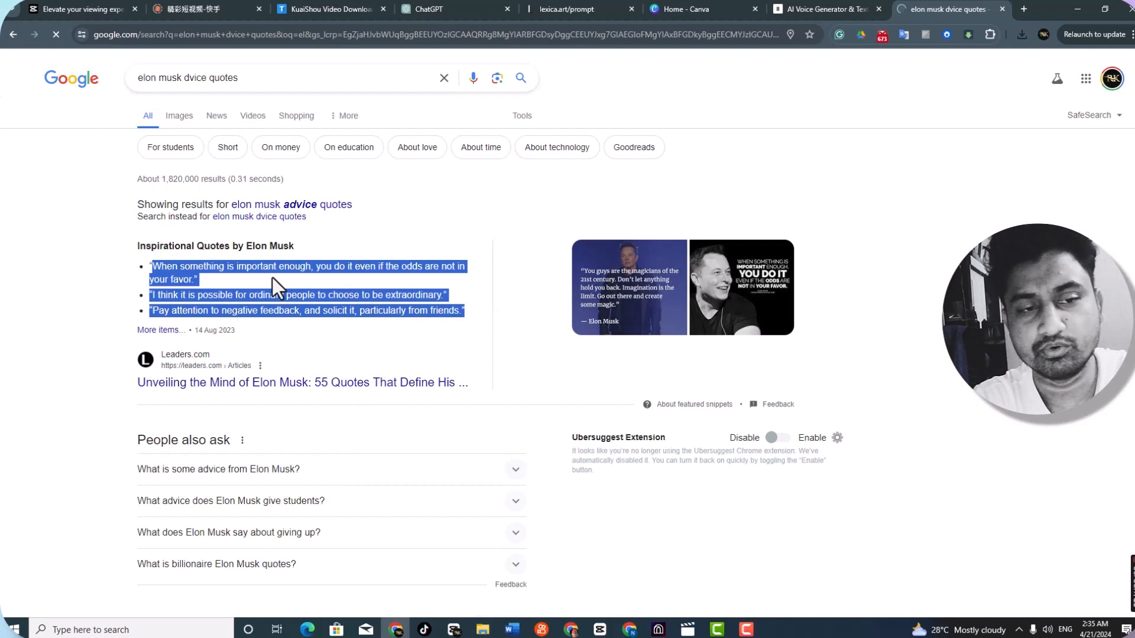
{"action": "left_click", "coordinate": [821, 9]}
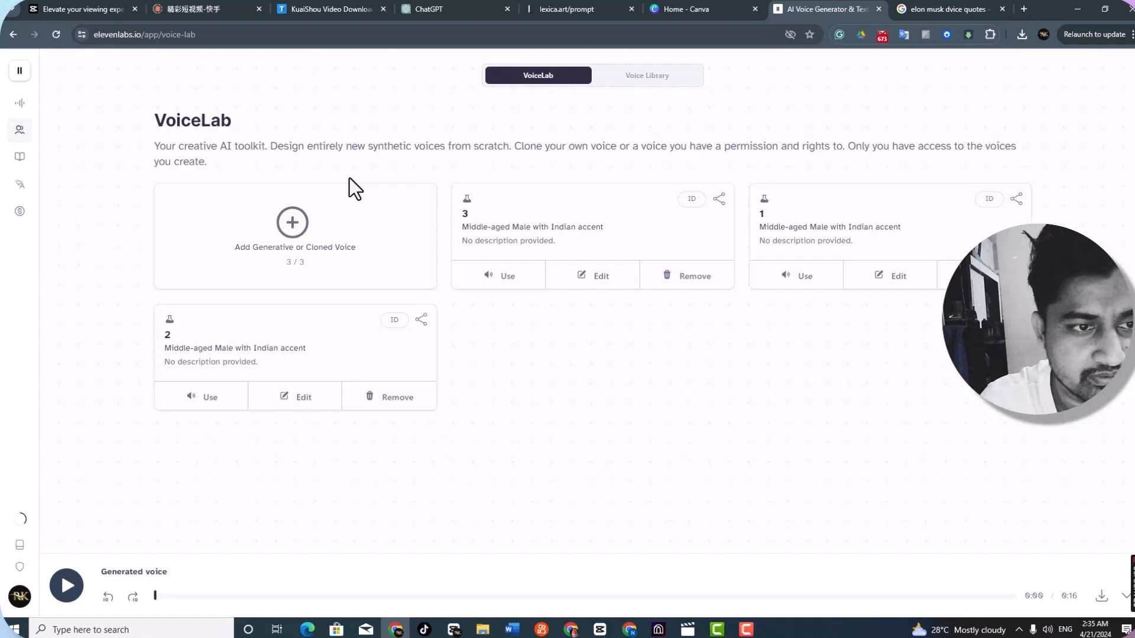
Generate a male ElevenLabs voice reading the three pasted Elon Musk quotes
{"action": "left_click", "coordinate": [291, 222]}
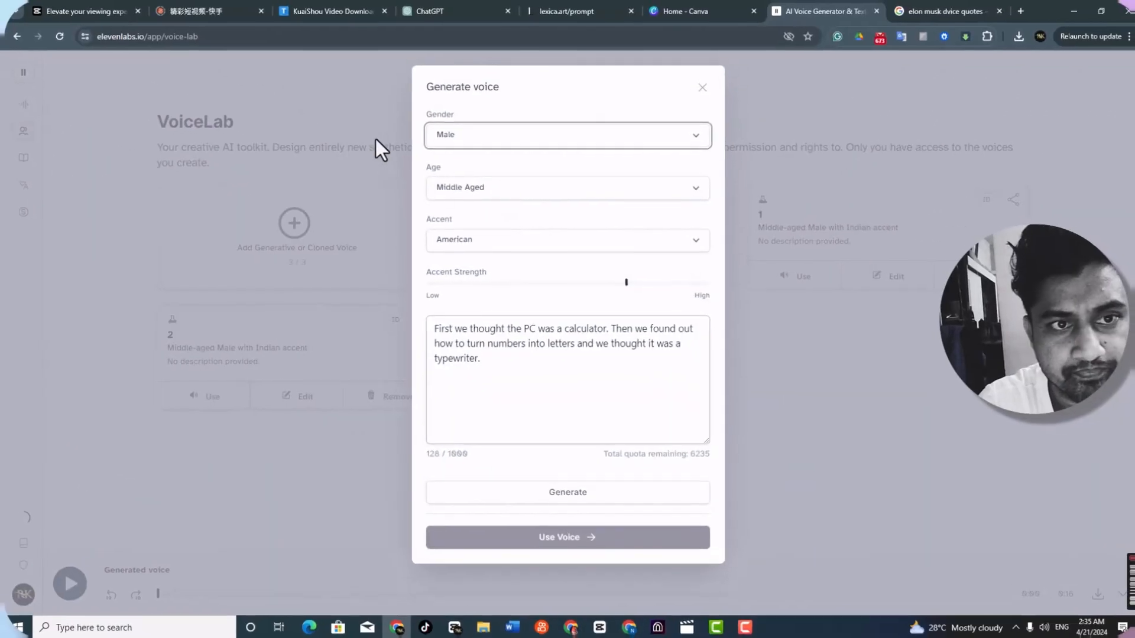
{"action": "left_click", "coordinate": [567, 135]}
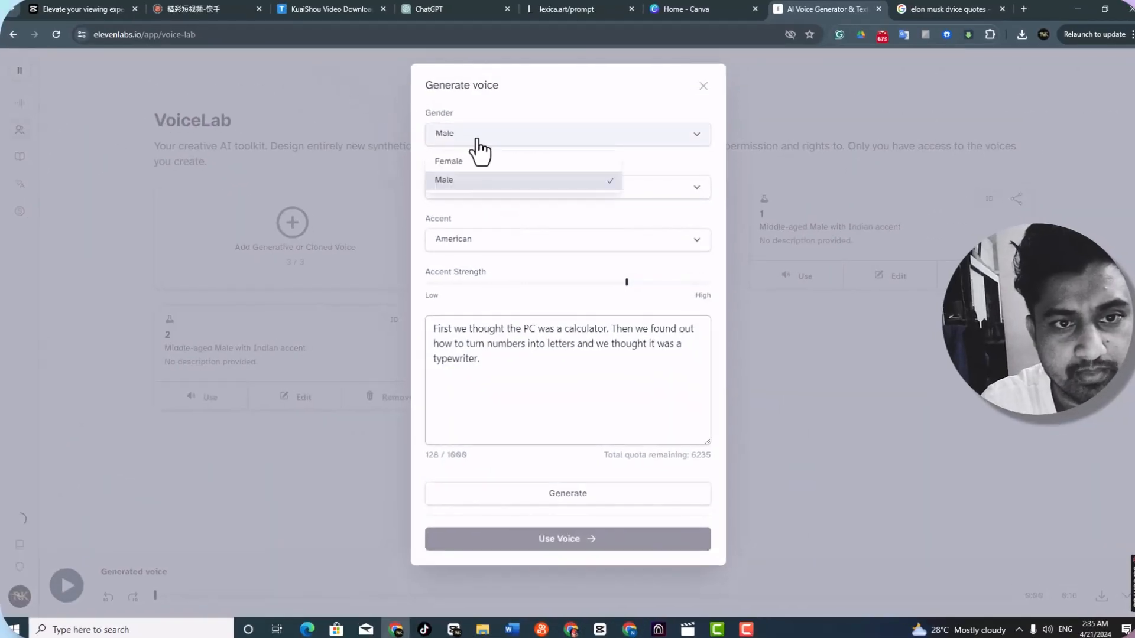
{"action": "left_click", "coordinate": [444, 180]}
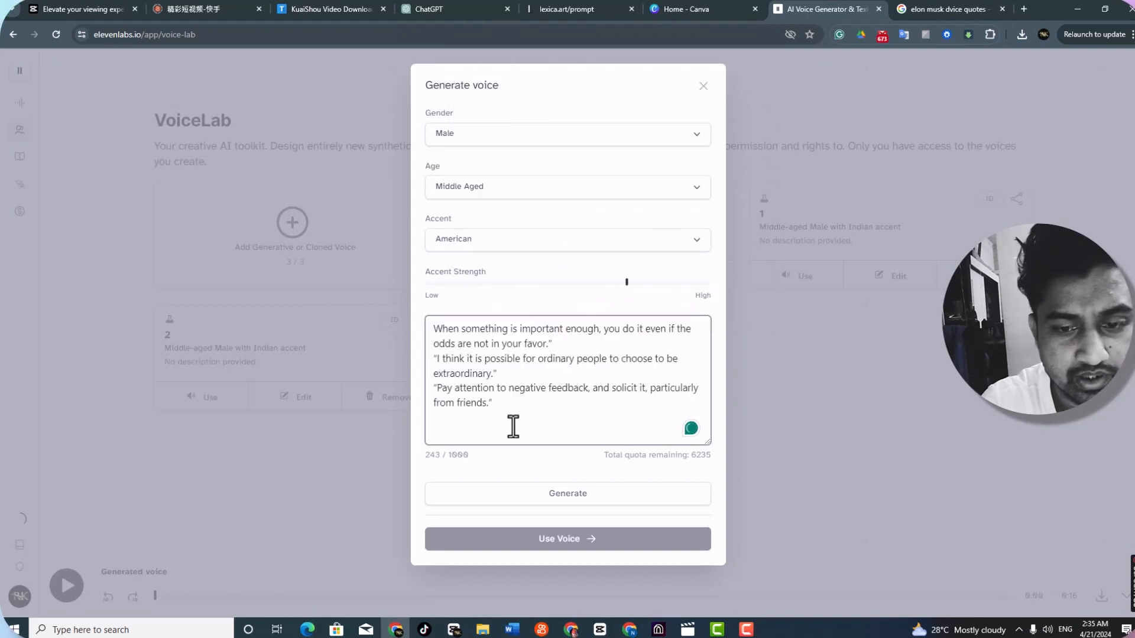
{"action": "left_click", "coordinate": [567, 493]}
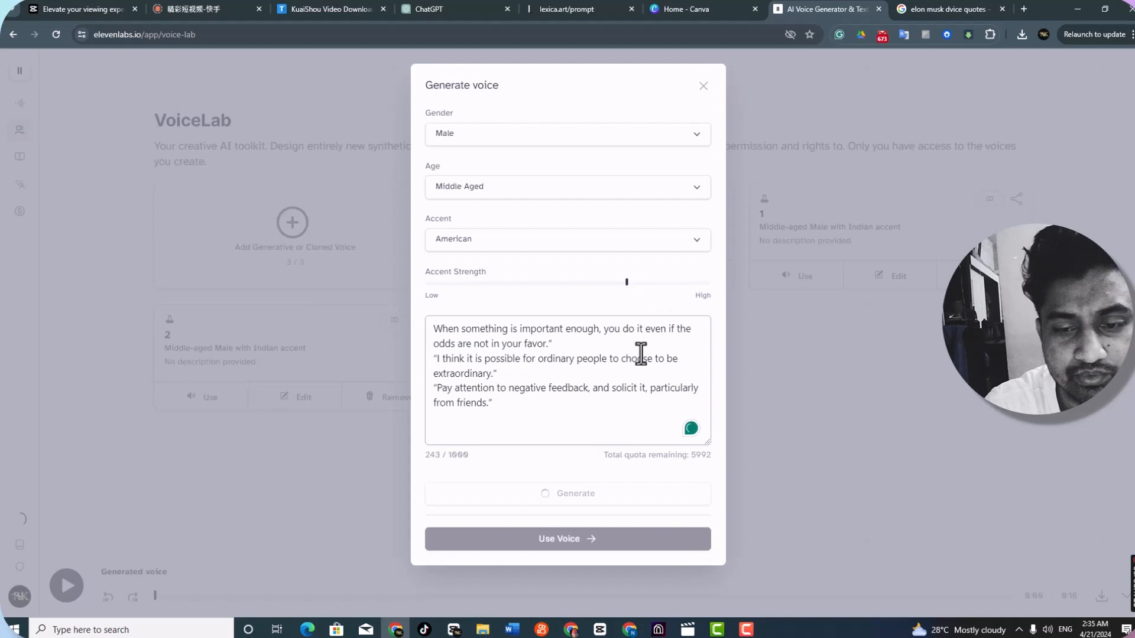
{"action": "mouse_move", "coordinate": [628, 296]}
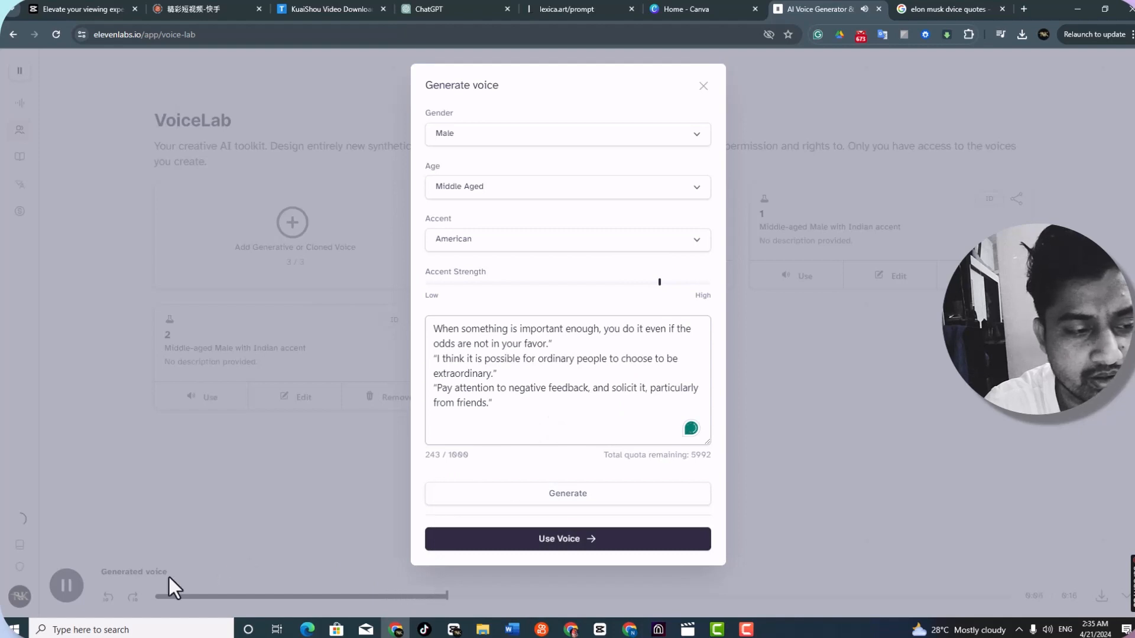
{"action": "left_click", "coordinate": [702, 85]}
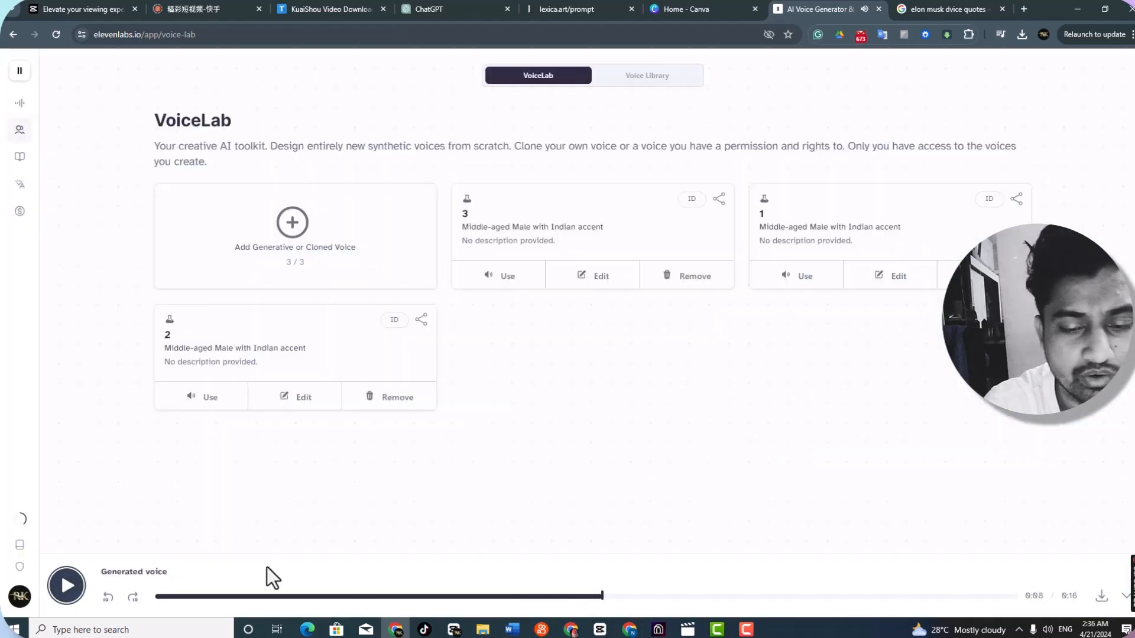
{"action": "mouse_move", "coordinate": [1009, 580]}
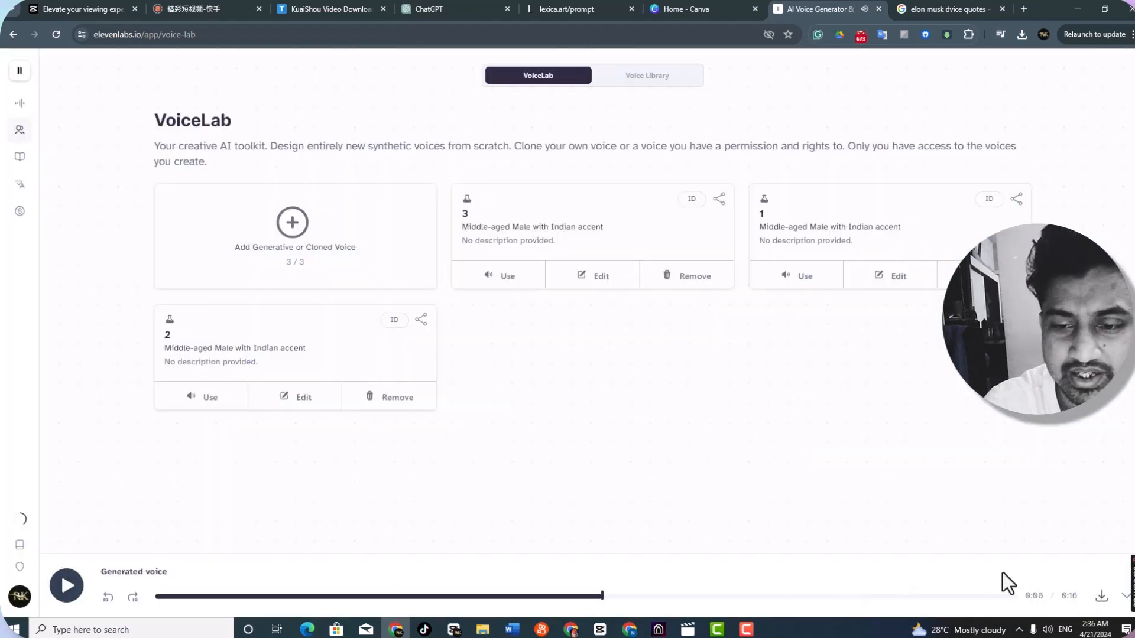
Download the generated voice clip as an MP3 and confirm it in Chrome's downloads
{"action": "left_click", "coordinate": [1101, 596]}
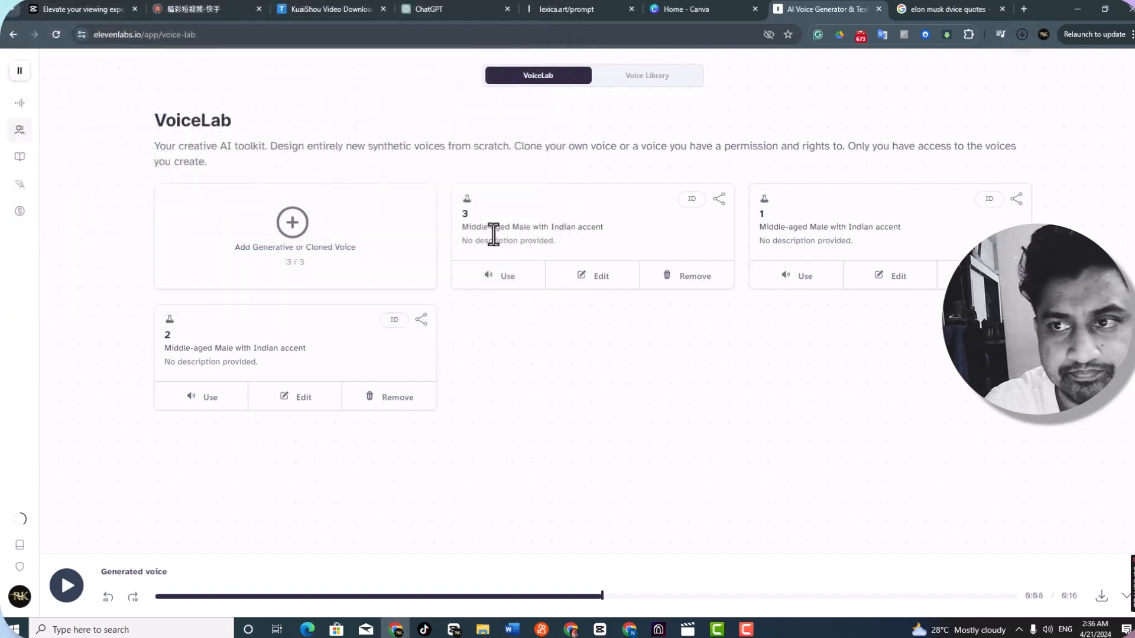
{"action": "left_click", "coordinate": [1021, 35]}
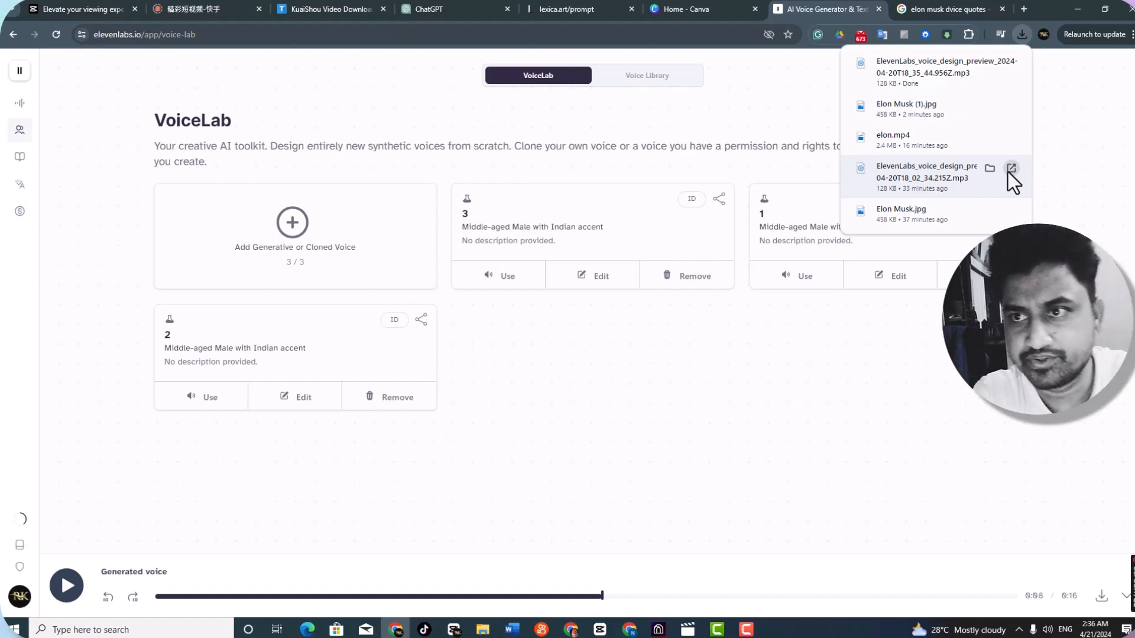
{"action": "left_click", "coordinate": [680, 9]}
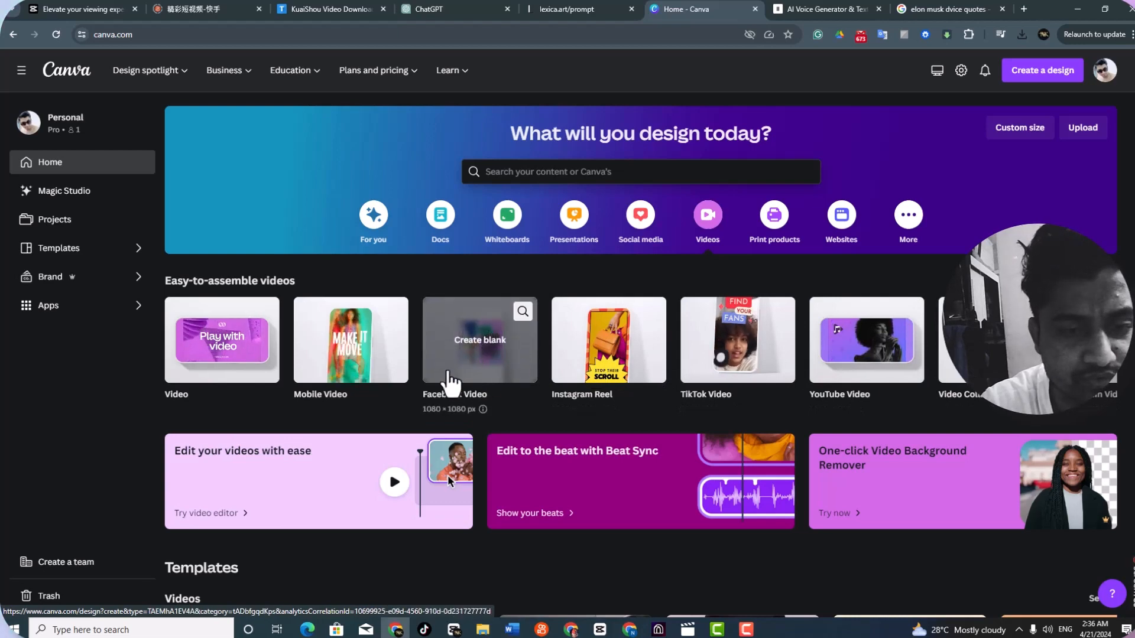
Create a blank Facebook Video design from the Easy-to-assemble videos section
{"action": "left_click", "coordinate": [479, 340]}
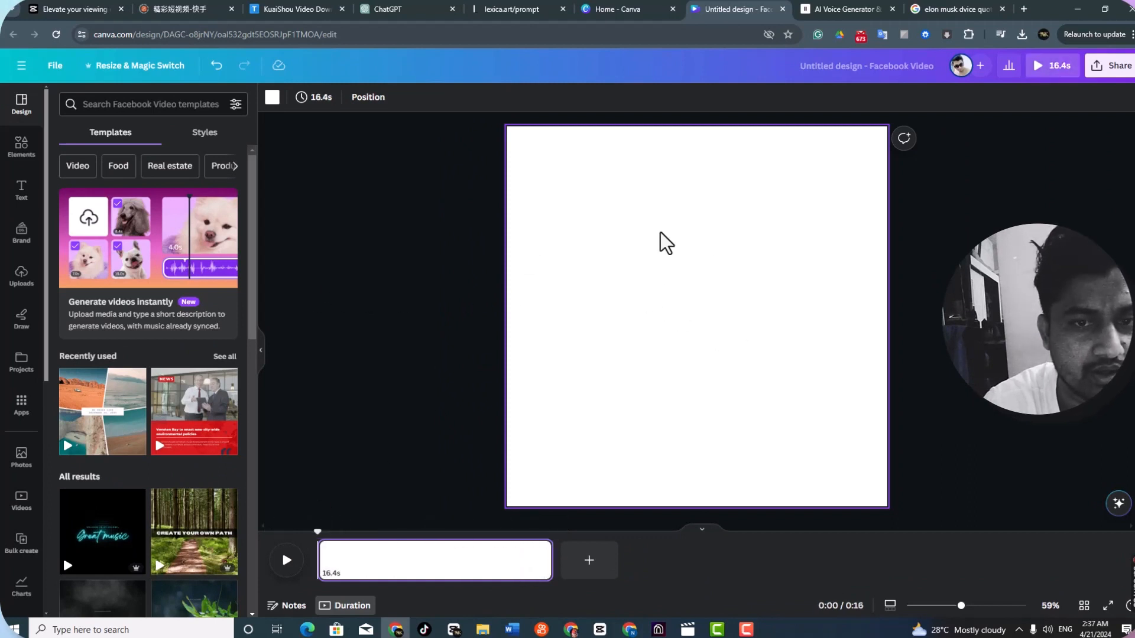
{"action": "mouse_move", "coordinate": [320, 174]}
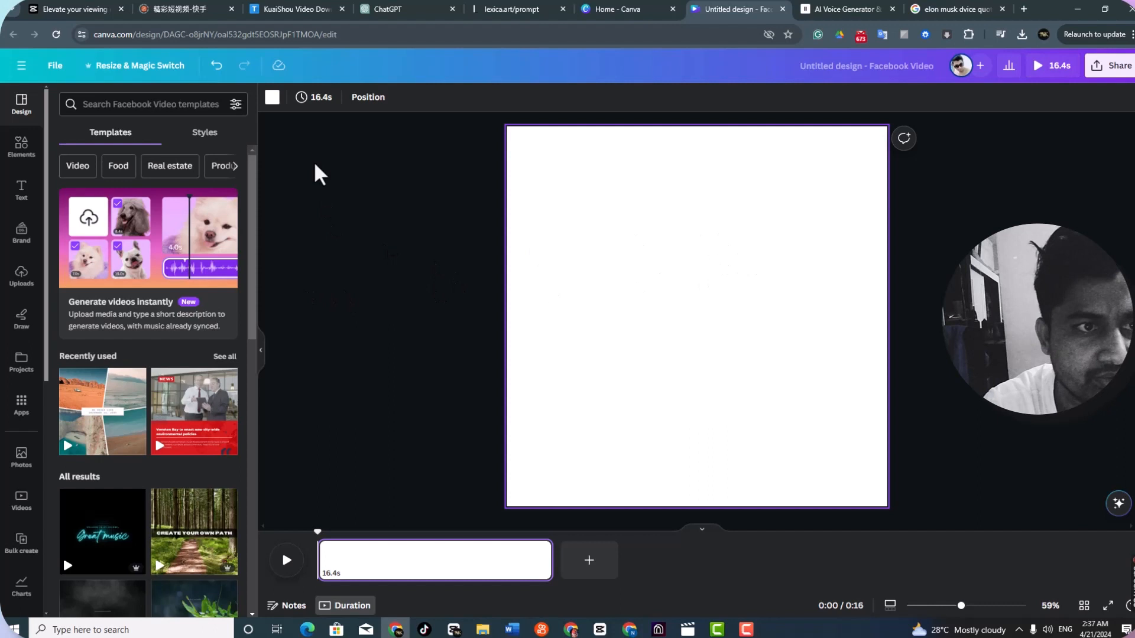
Apply the black-to-grey gradient swatch as the page background
{"action": "left_click", "coordinate": [272, 97]}
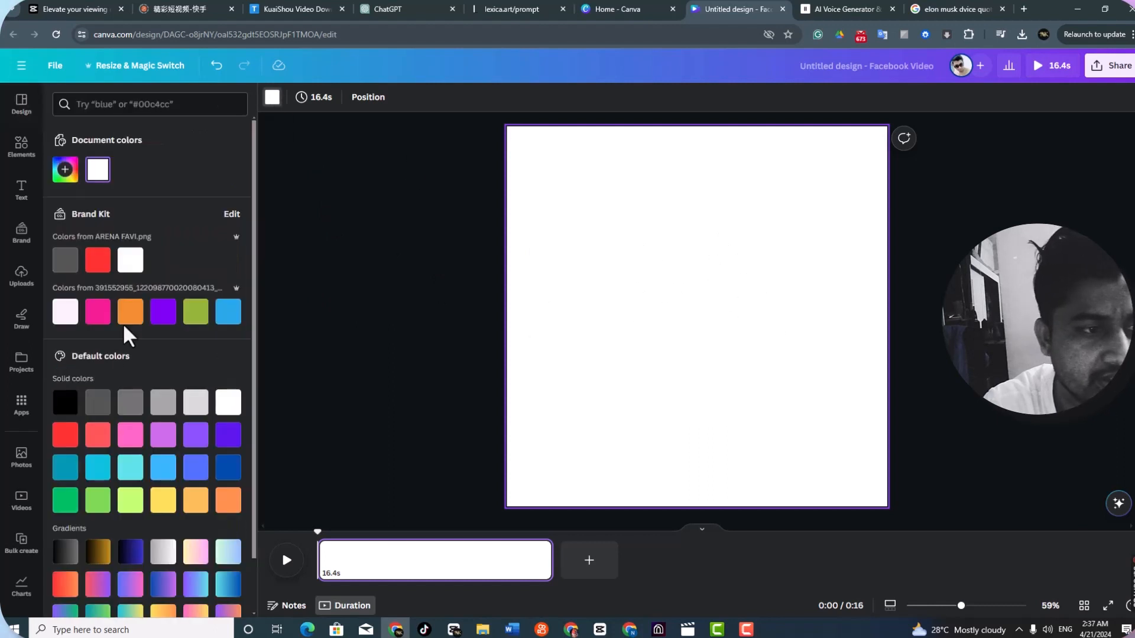
{"action": "left_click", "coordinate": [129, 435]}
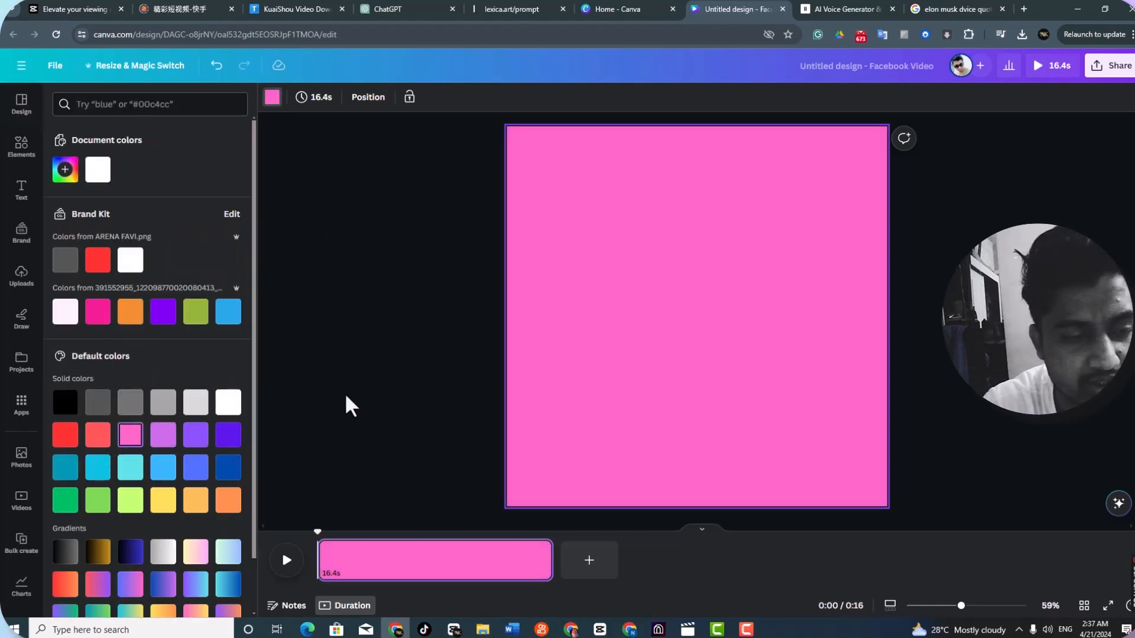
{"action": "left_click", "coordinate": [64, 552]}
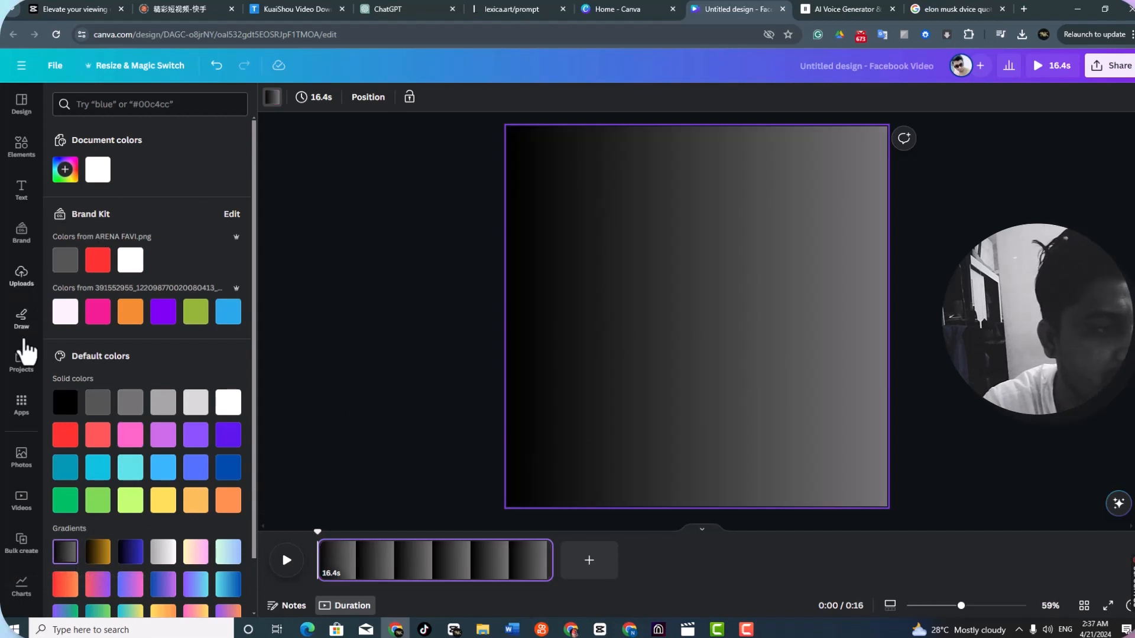
{"action": "left_click", "coordinate": [21, 402]}
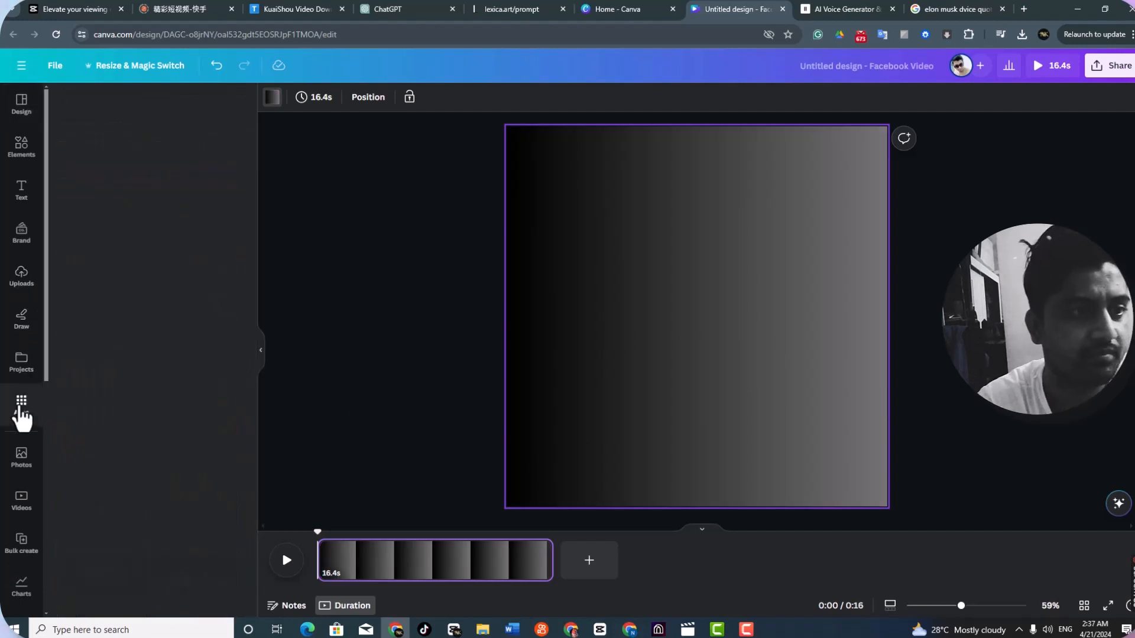
Search the Apps library for 'du' and launch Avatars by DupDub
{"action": "left_click", "coordinate": [22, 404]}
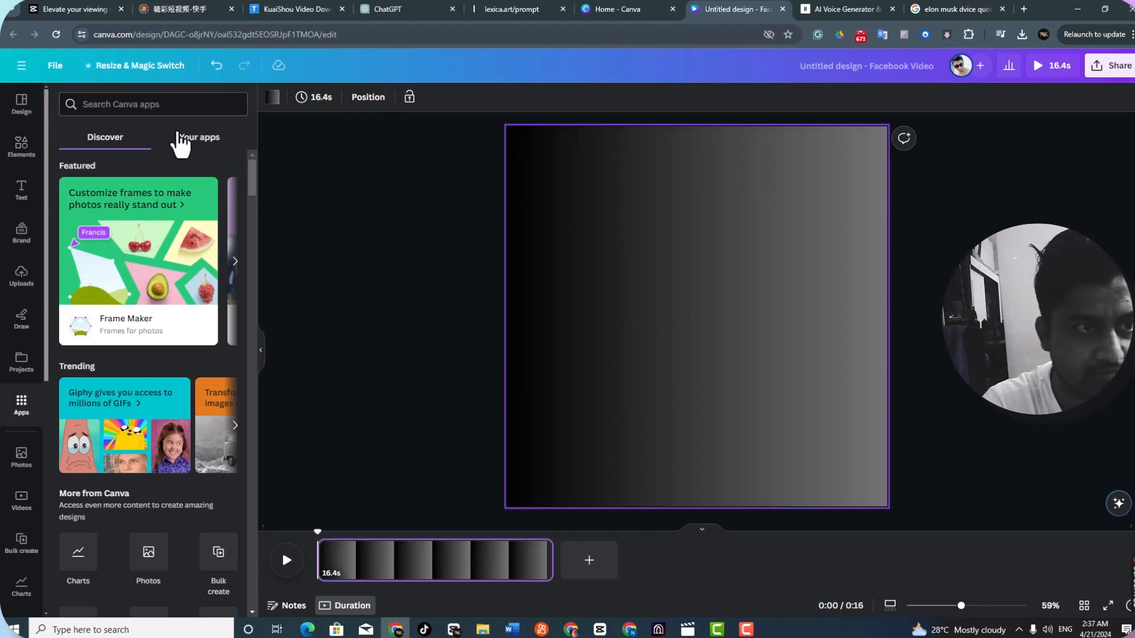
{"action": "left_click", "coordinate": [199, 138]}
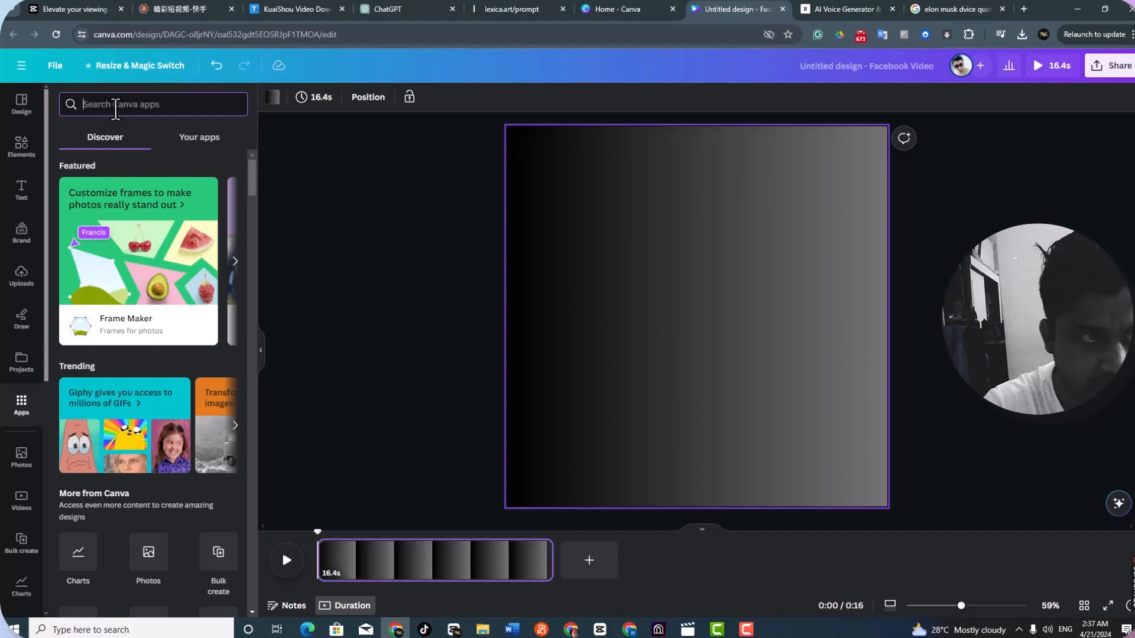
{"action": "type", "text": "d"}
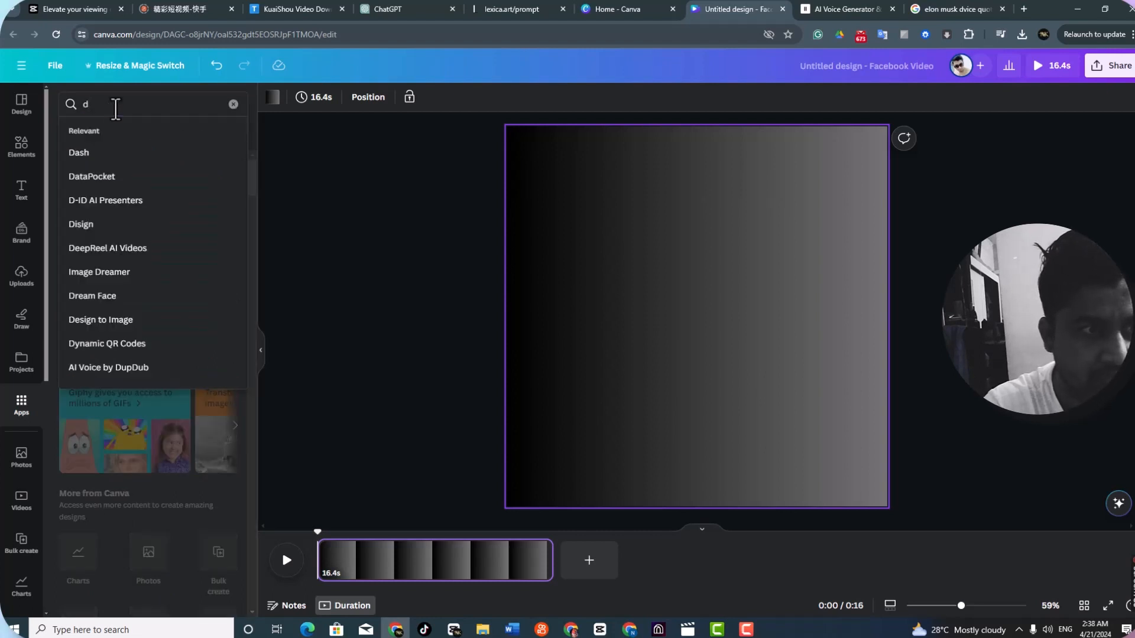
{"action": "type", "text": "u"}
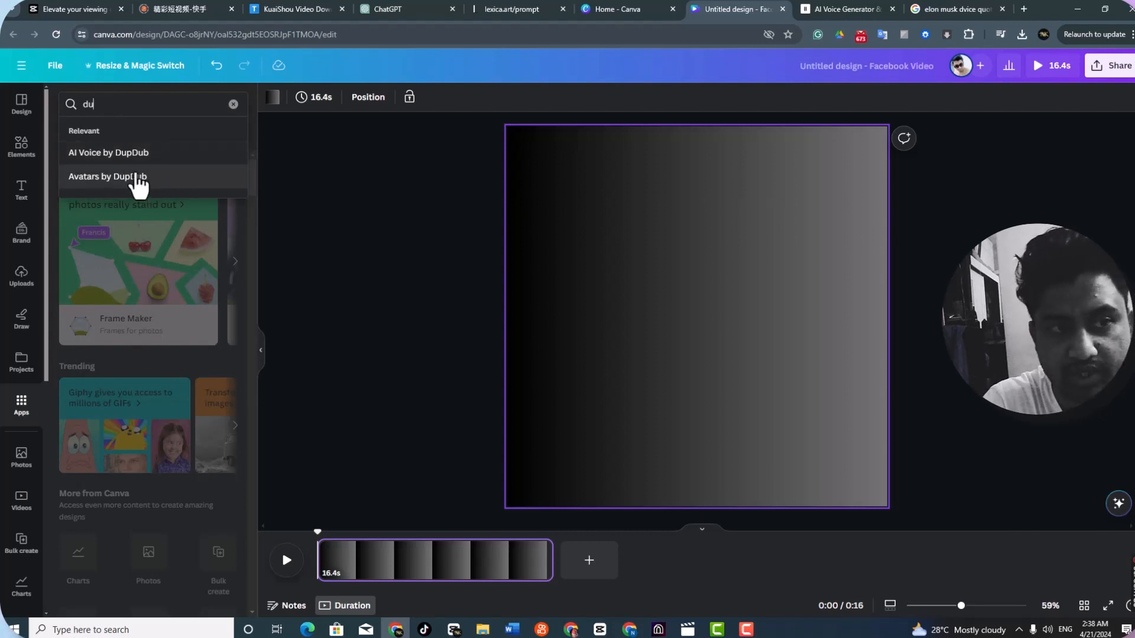
{"action": "mouse_move", "coordinate": [113, 156]}
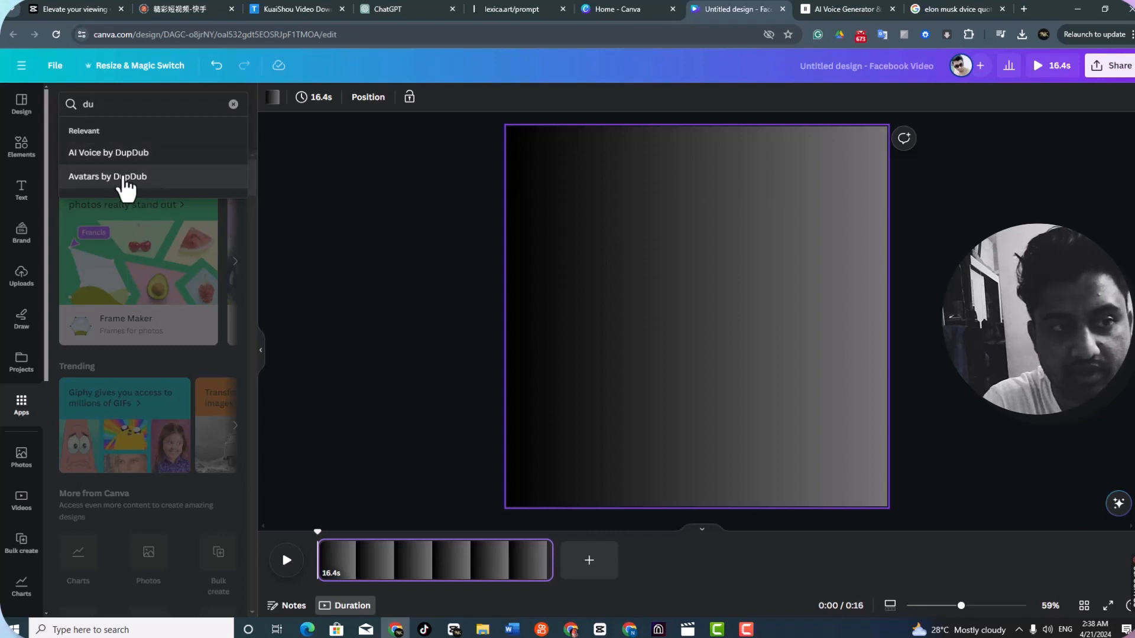
{"action": "left_click", "coordinate": [109, 177]}
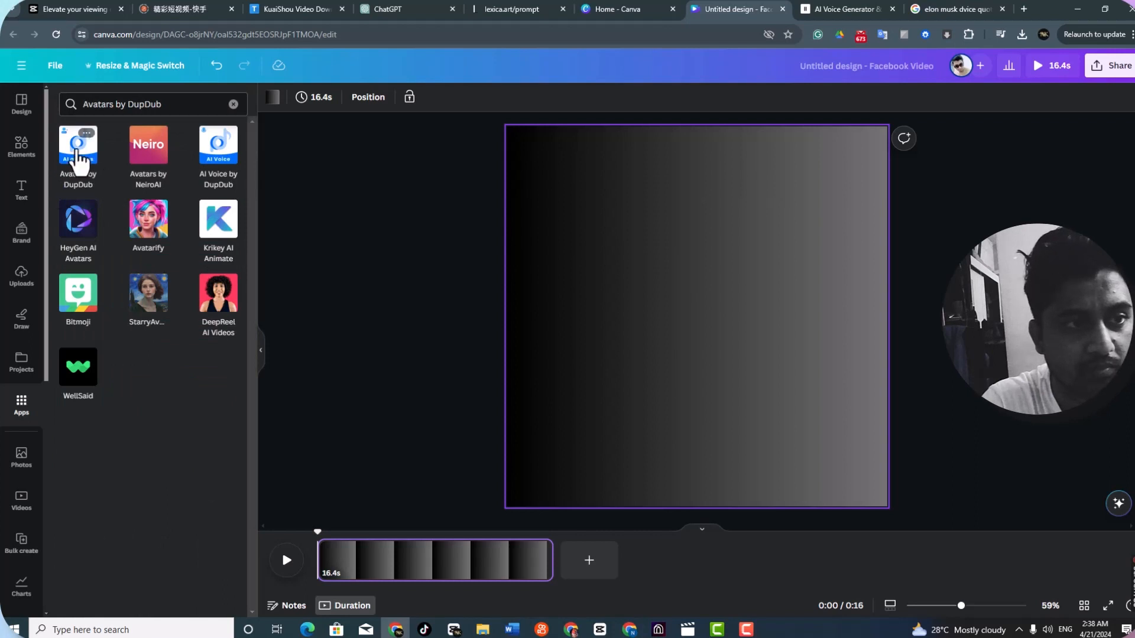
{"action": "left_click", "coordinate": [78, 145]}
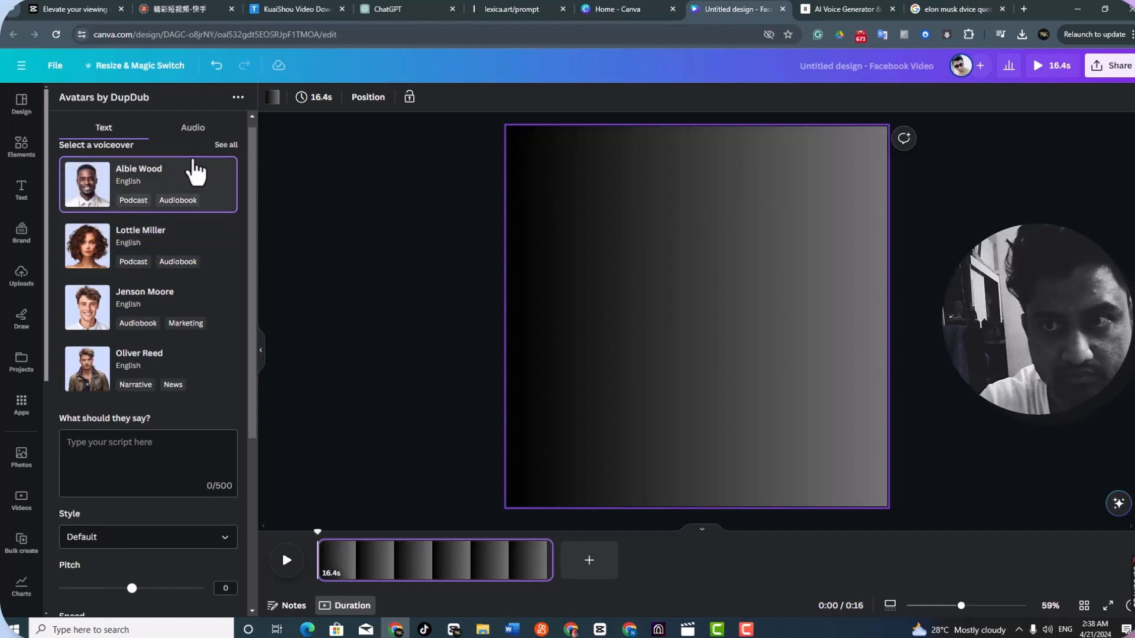
Upload the ElevenLabs voice file through DupDub's Audio tab
{"action": "left_click", "coordinate": [192, 128]}
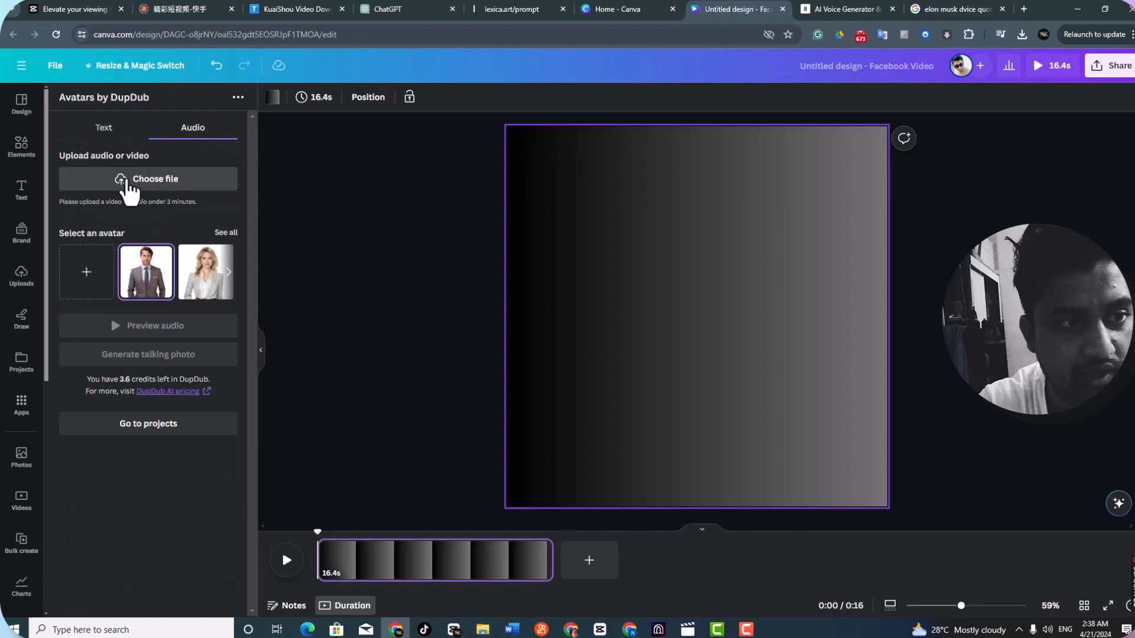
{"action": "left_click", "coordinate": [155, 178]}
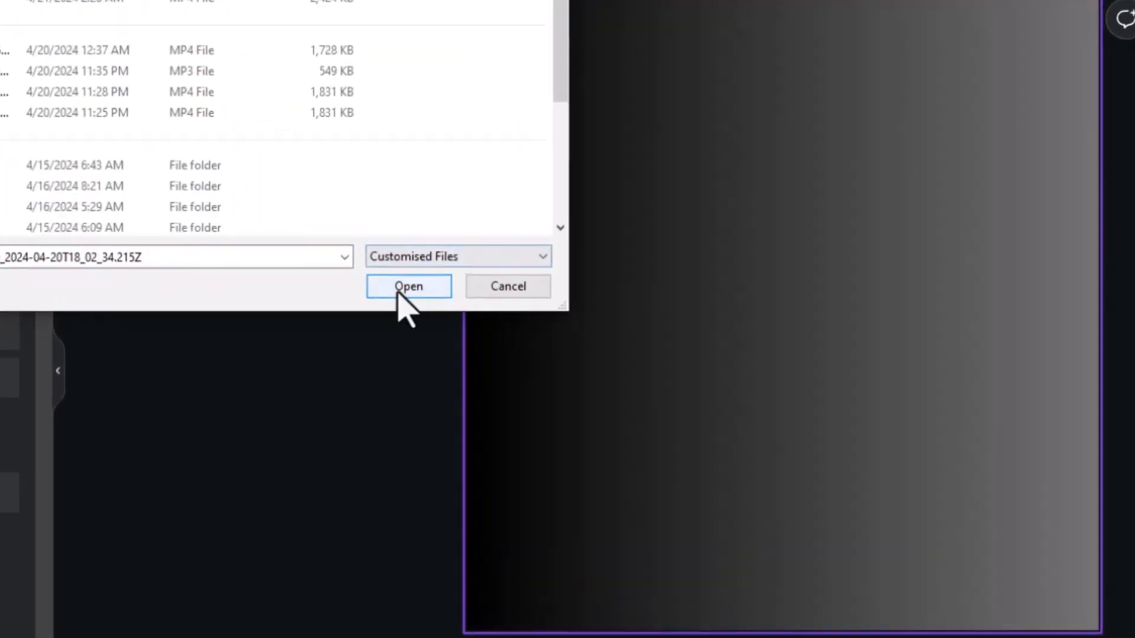
{"action": "left_click", "coordinate": [408, 286]}
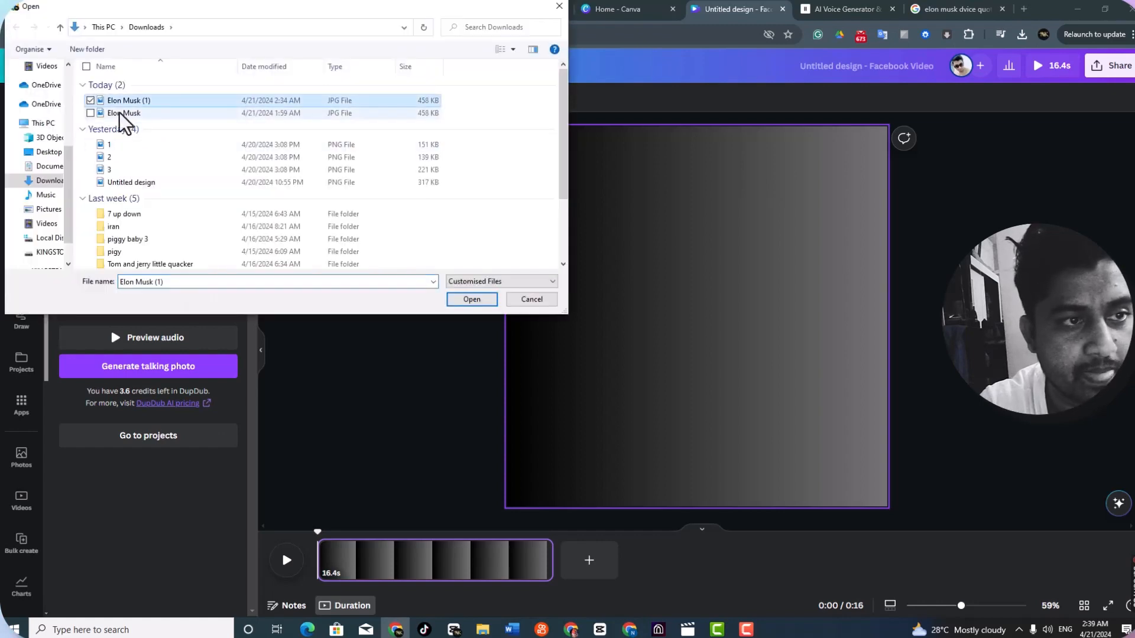
Upload the Elon Musk portrait, select it as the avatar, and preview the voice
{"action": "left_click", "coordinate": [471, 300]}
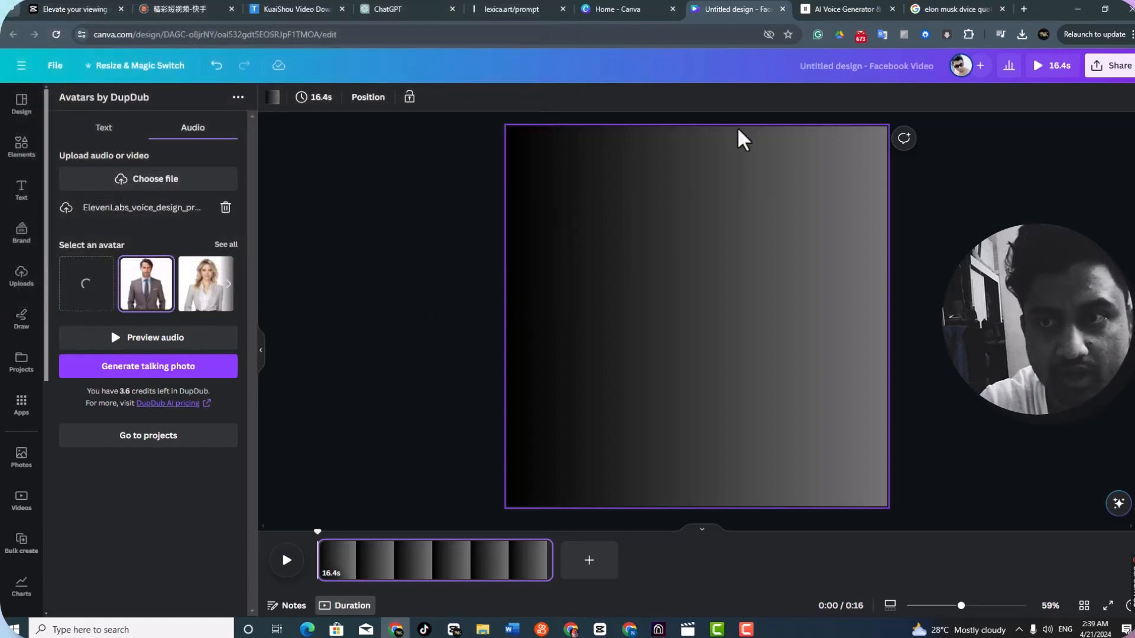
{"action": "left_click", "coordinate": [518, 9]}
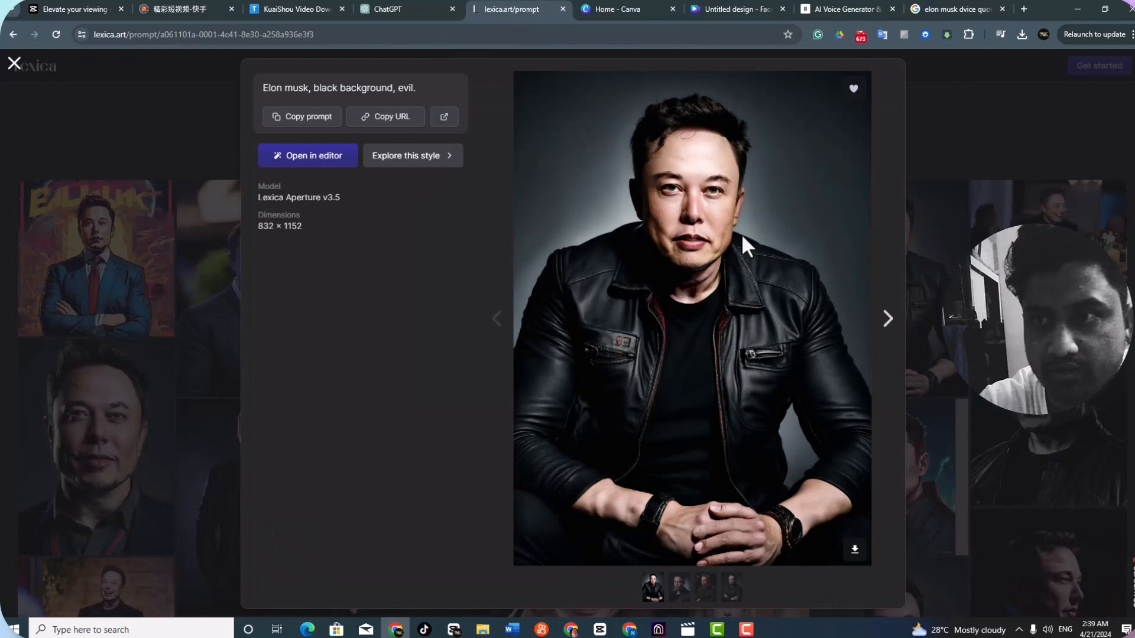
{"action": "left_click", "coordinate": [956, 9]}
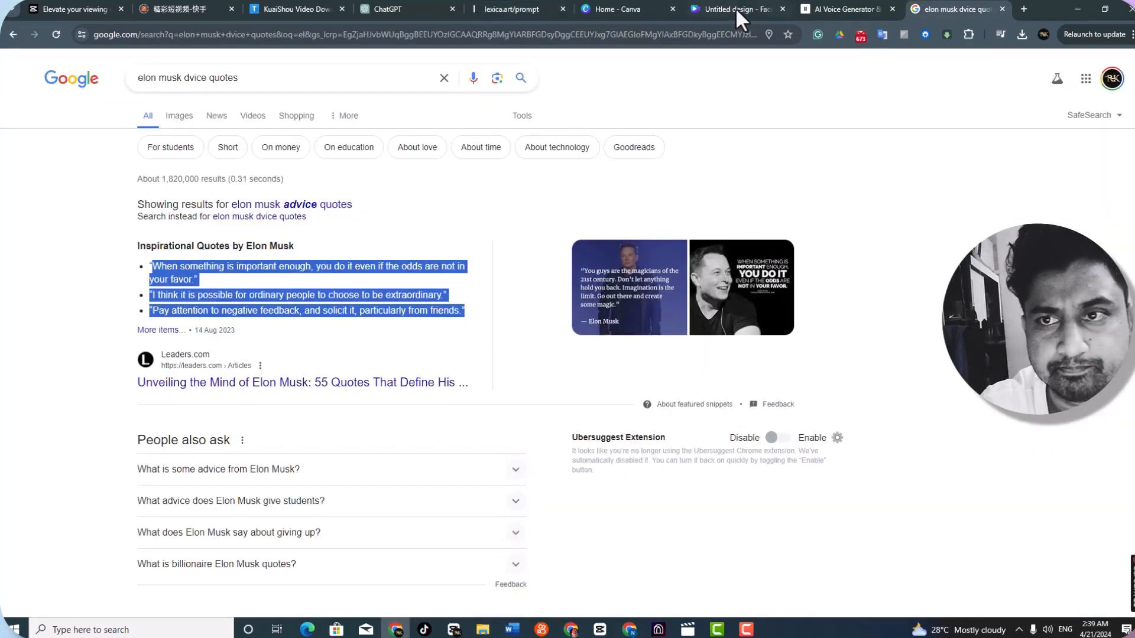
{"action": "left_click", "coordinate": [733, 9]}
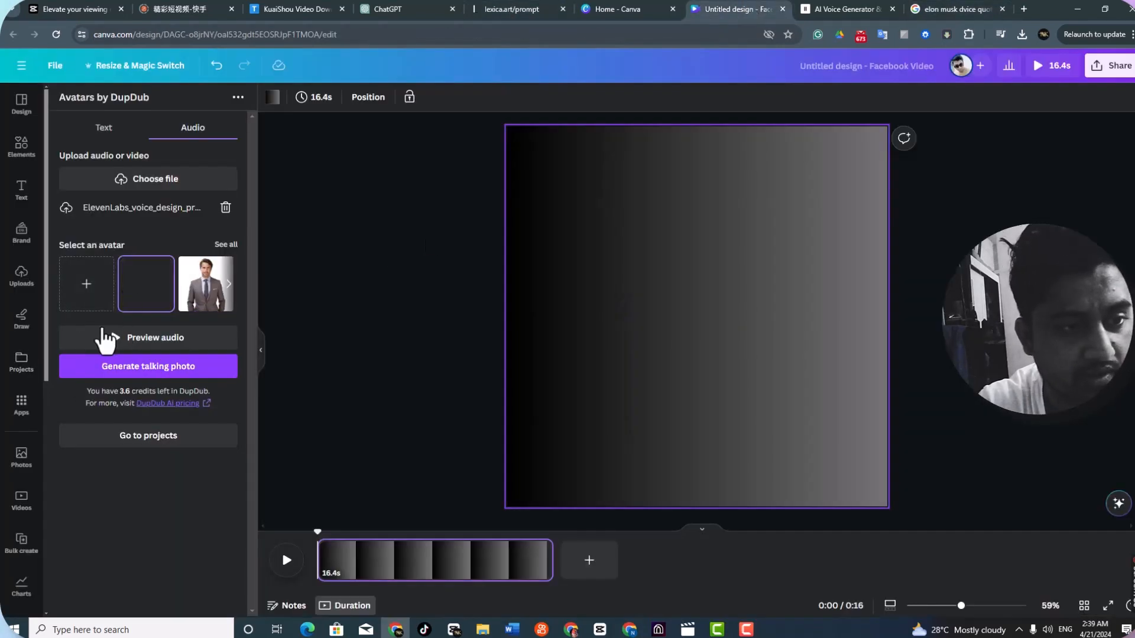
{"action": "left_click", "coordinate": [145, 283]}
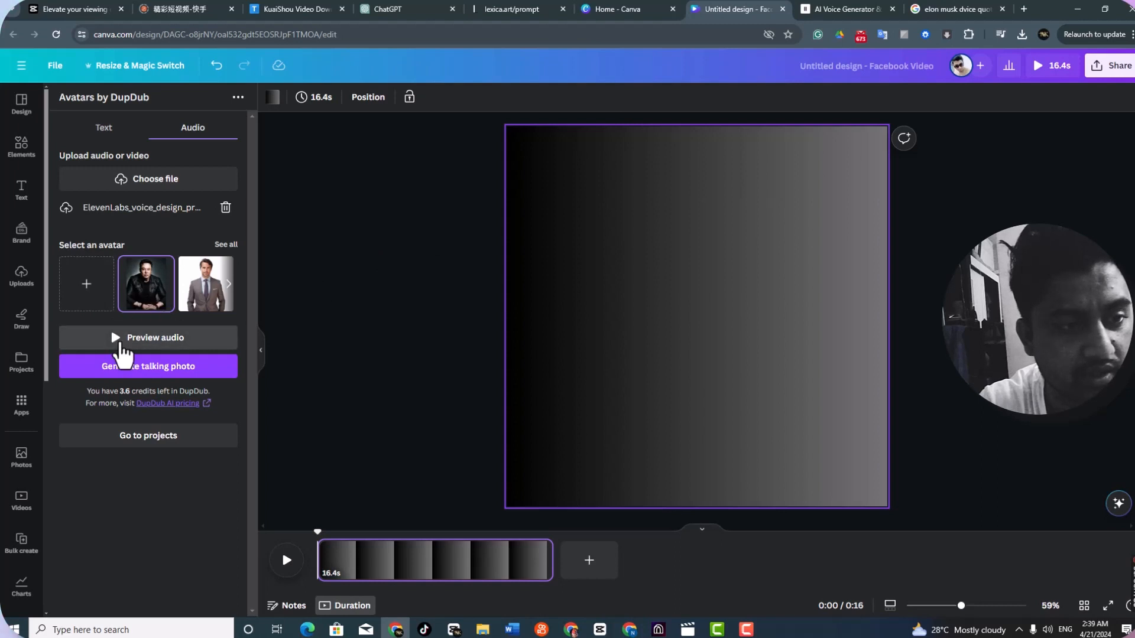
{"action": "left_click", "coordinate": [148, 338]}
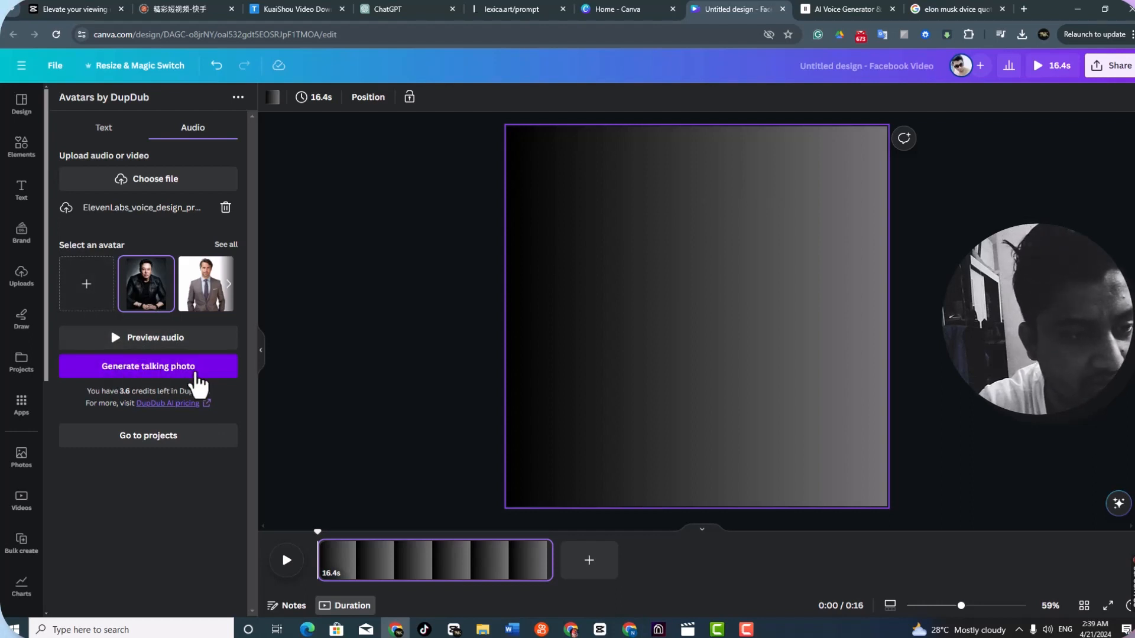
Generate the talking photo from the Elon Musk avatar and voice clip
{"action": "left_click", "coordinate": [148, 367]}
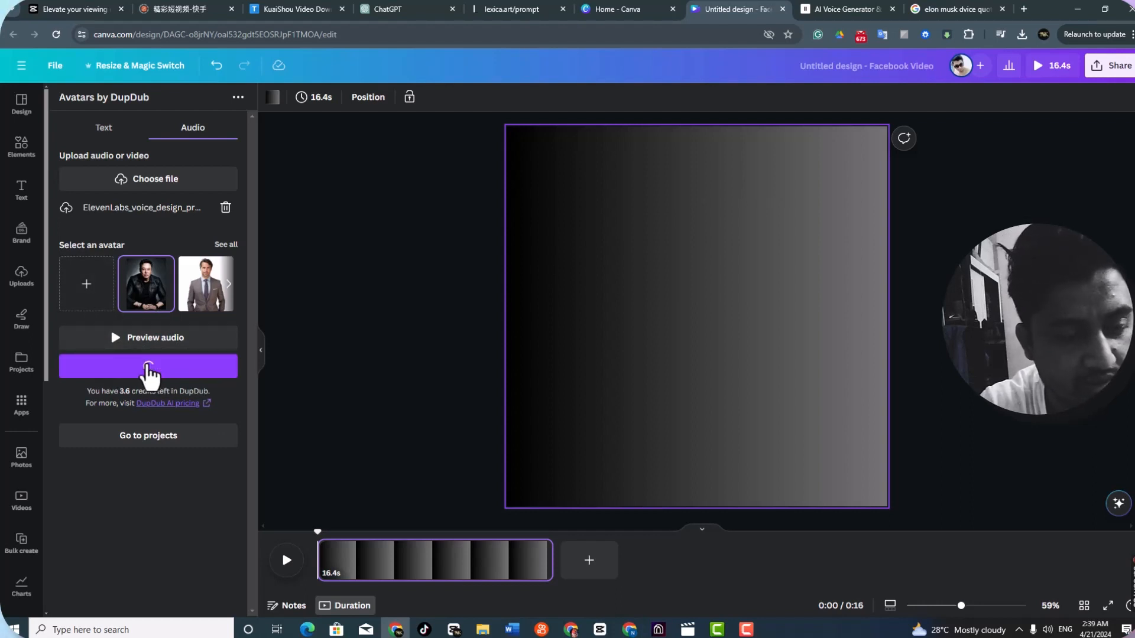
{"action": "left_click", "coordinate": [148, 365]}
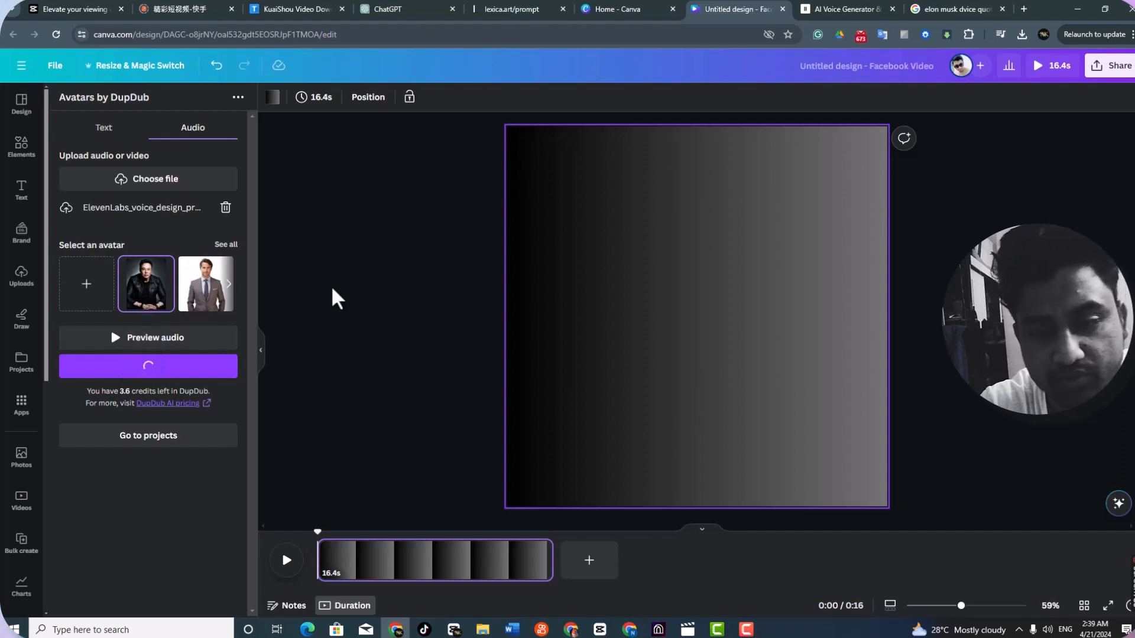
{"action": "left_click", "coordinate": [148, 366]}
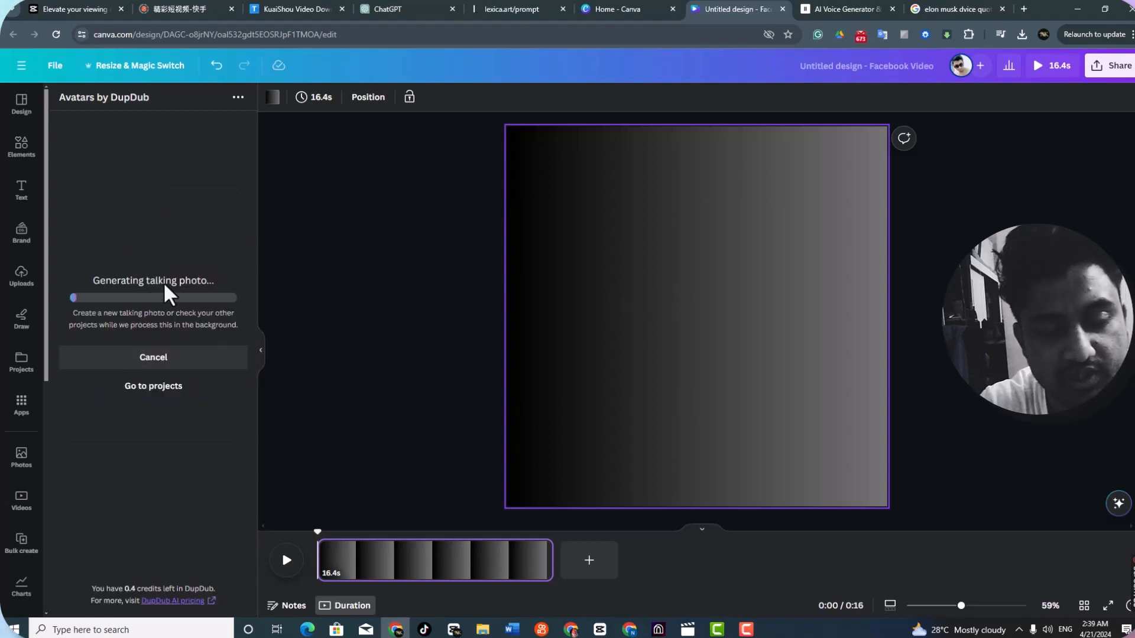
{"action": "mouse_move", "coordinate": [776, 77]}
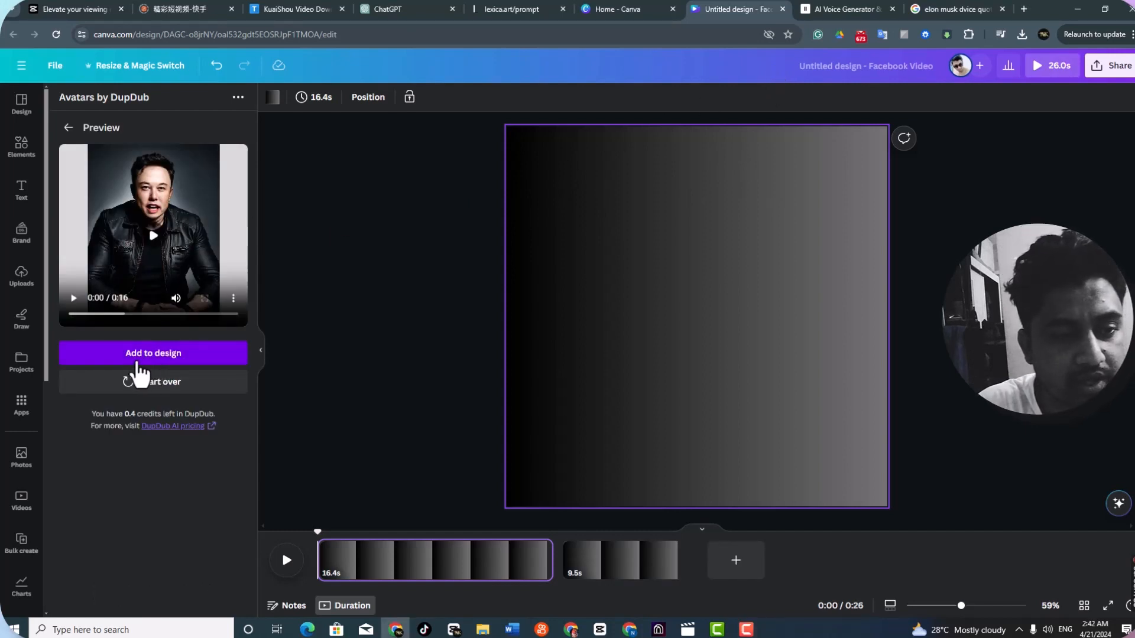
Place the talking avatar video, stretch it to fill the page, and remove page 2
{"action": "left_click", "coordinate": [152, 353]}
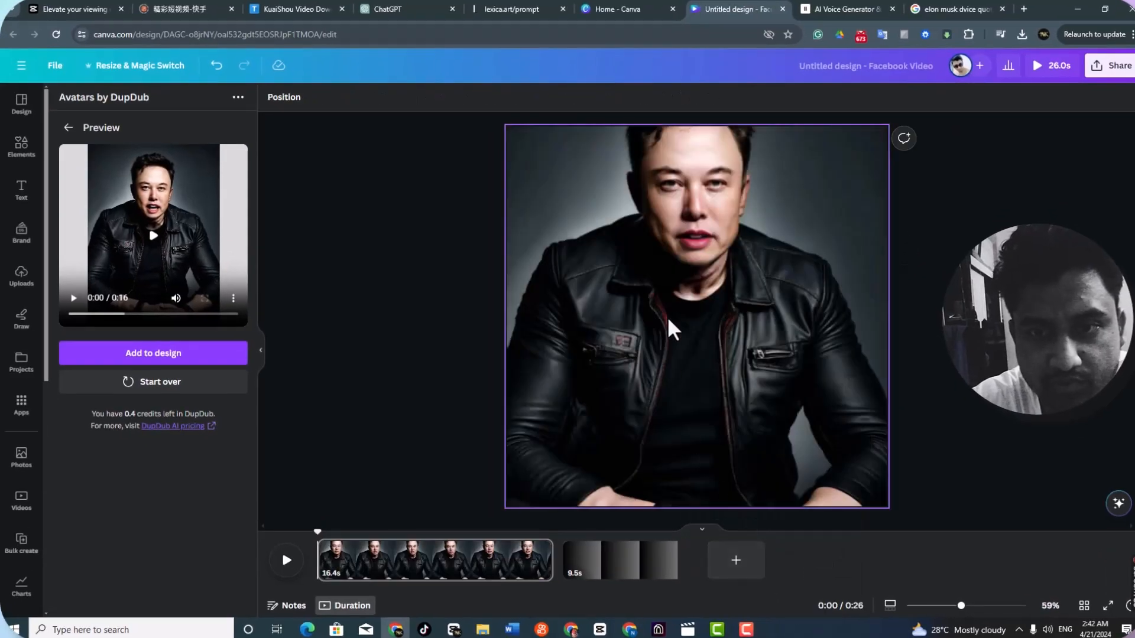
{"action": "right_click", "coordinate": [669, 329]}
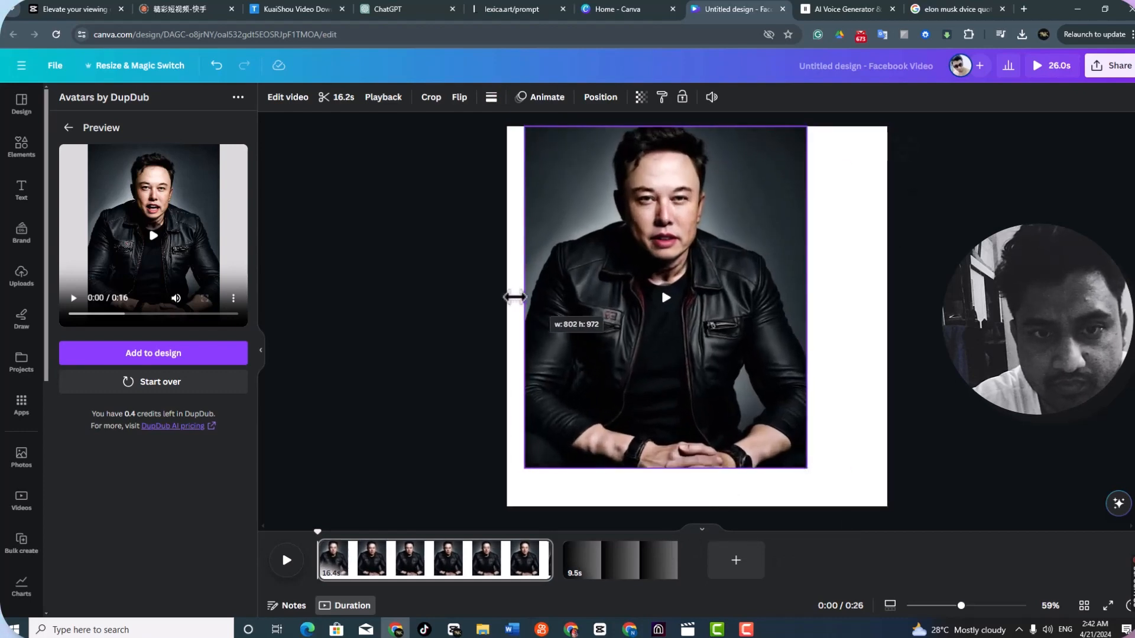
{"action": "left_click_drag", "start_coordinate": [516, 297], "coordinate": [872, 307]}
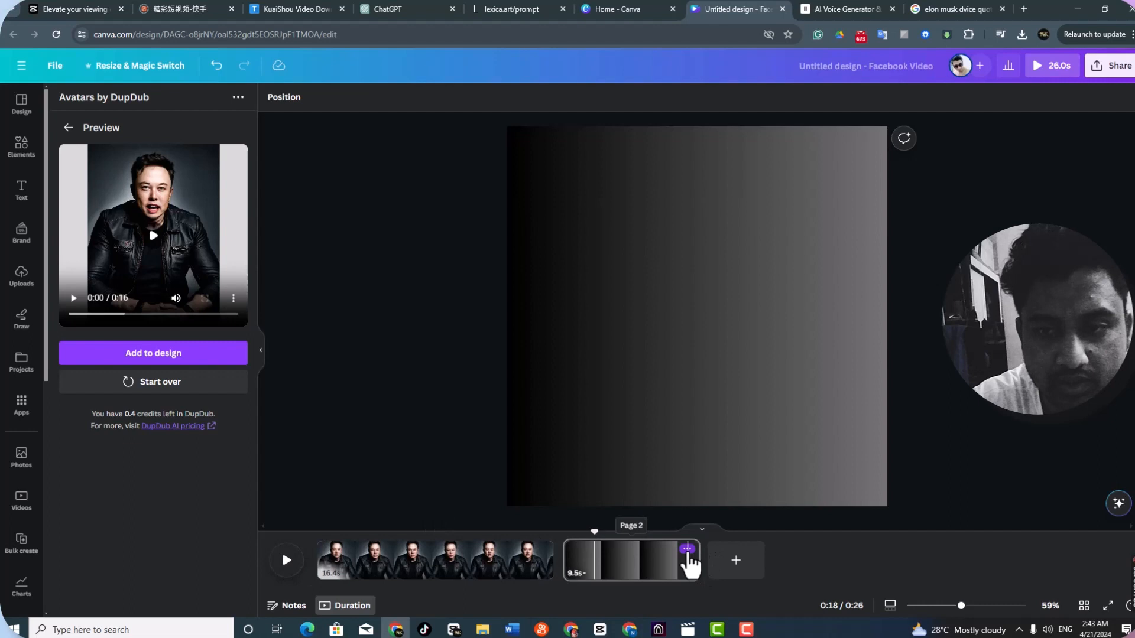
{"action": "left_click", "coordinate": [687, 549]}
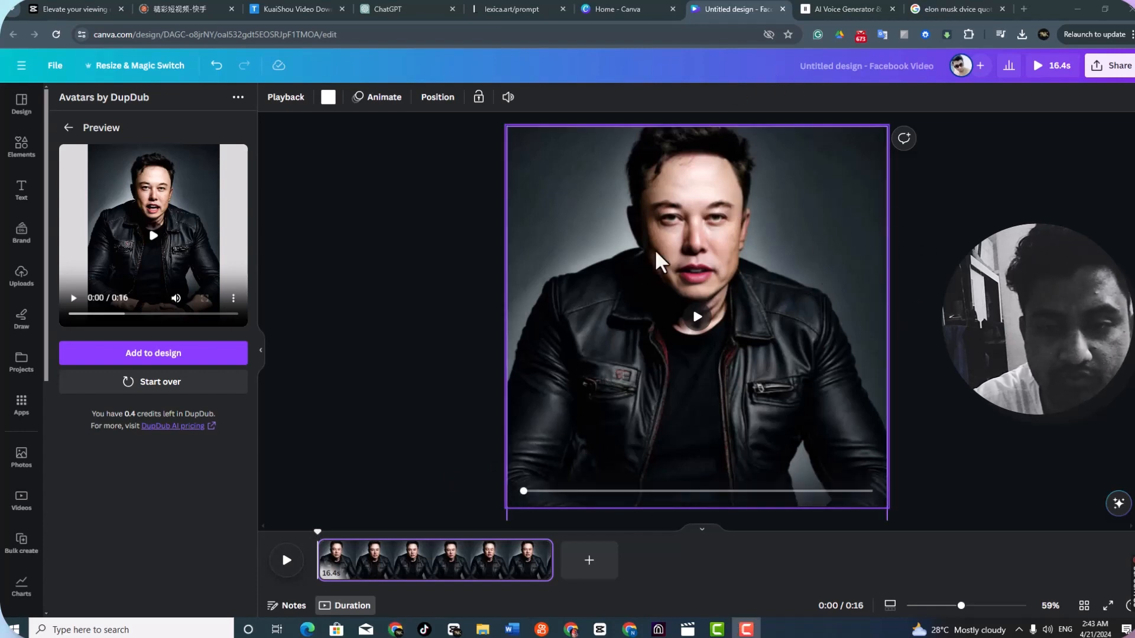
{"action": "mouse_move", "coordinate": [770, 245]}
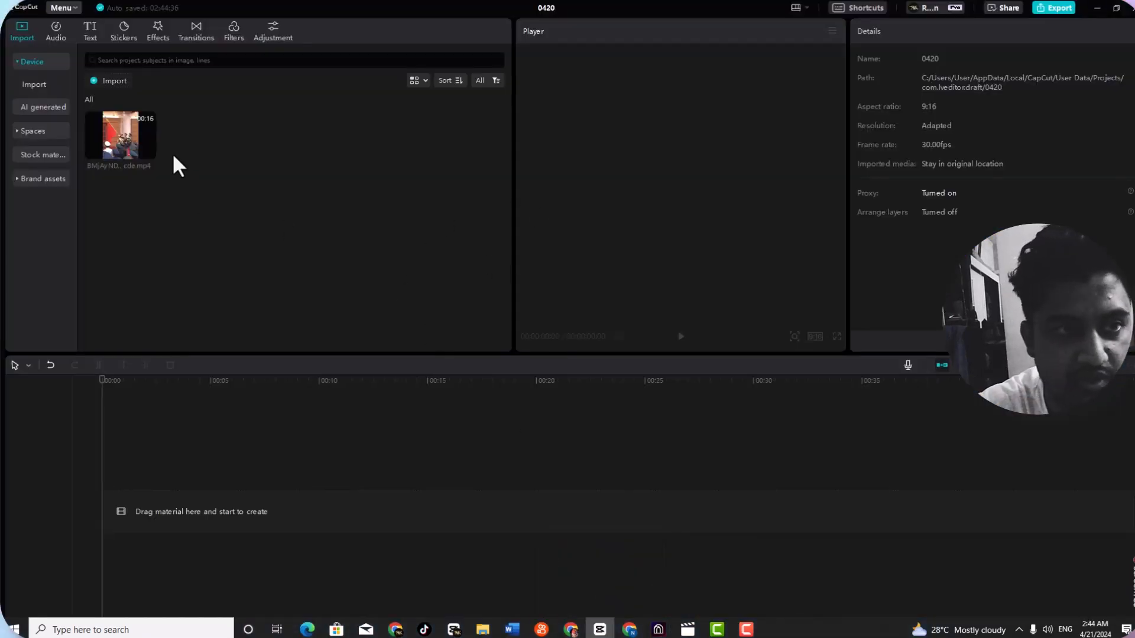
Import the Untitled design MP4 from Downloads and drag it onto the timeline
{"action": "left_click", "coordinate": [33, 84]}
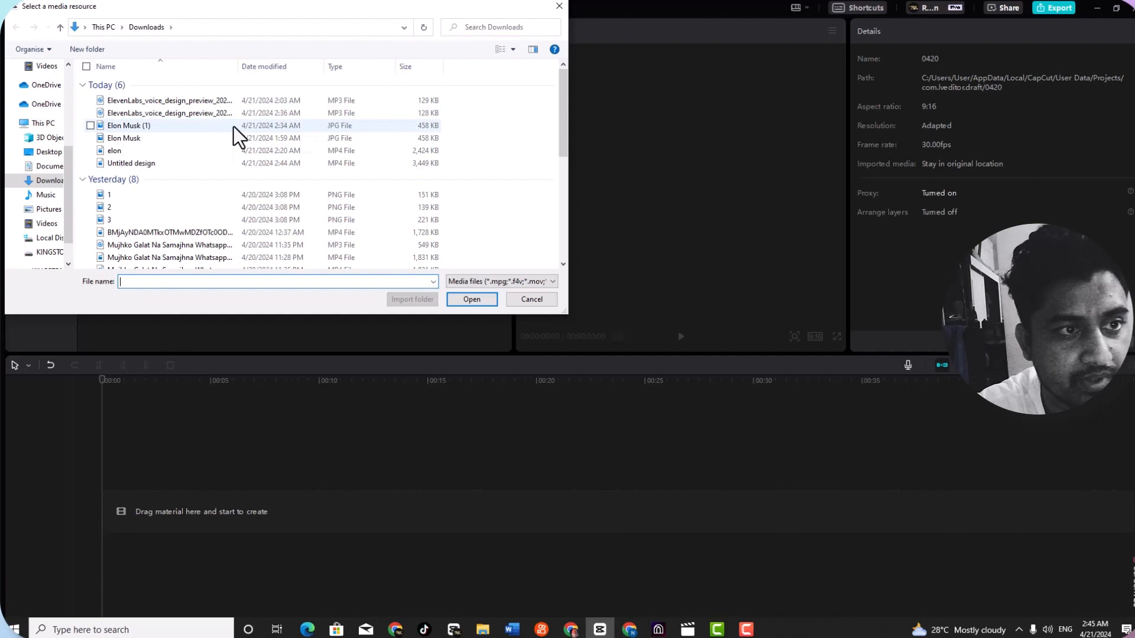
{"action": "left_click", "coordinate": [131, 163]}
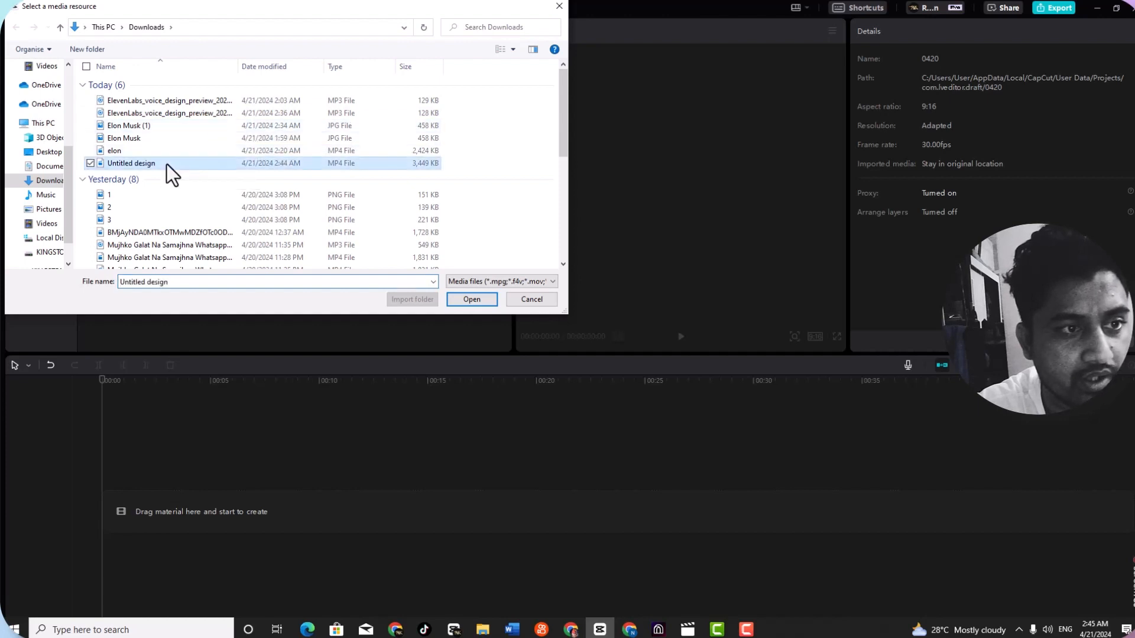
{"action": "left_click", "coordinate": [471, 300]}
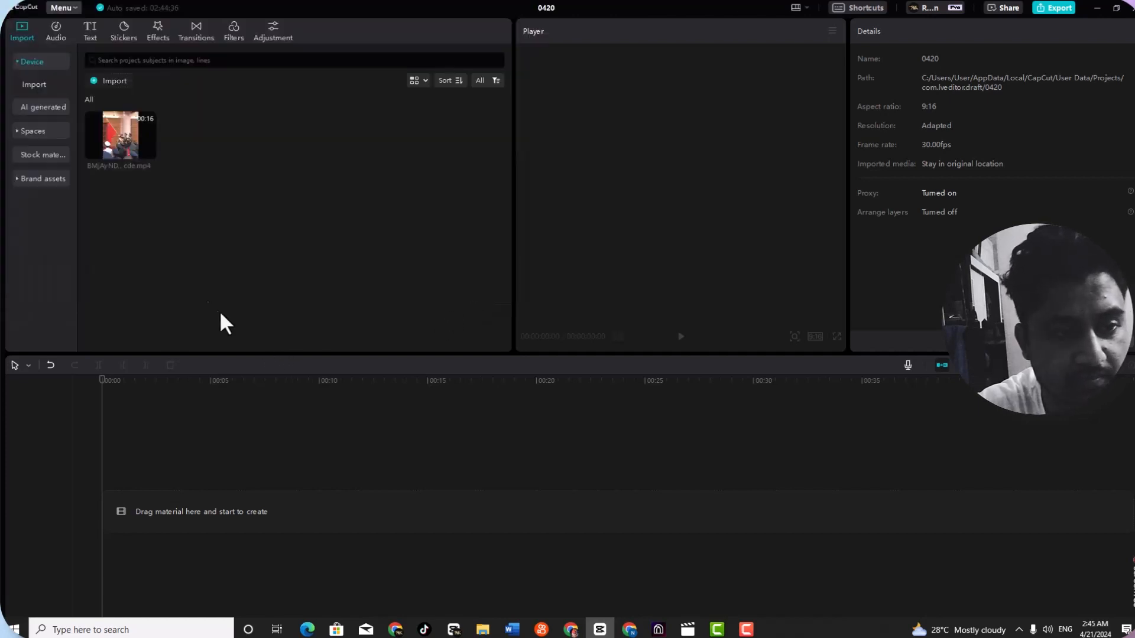
{"action": "left_click", "coordinate": [201, 136]}
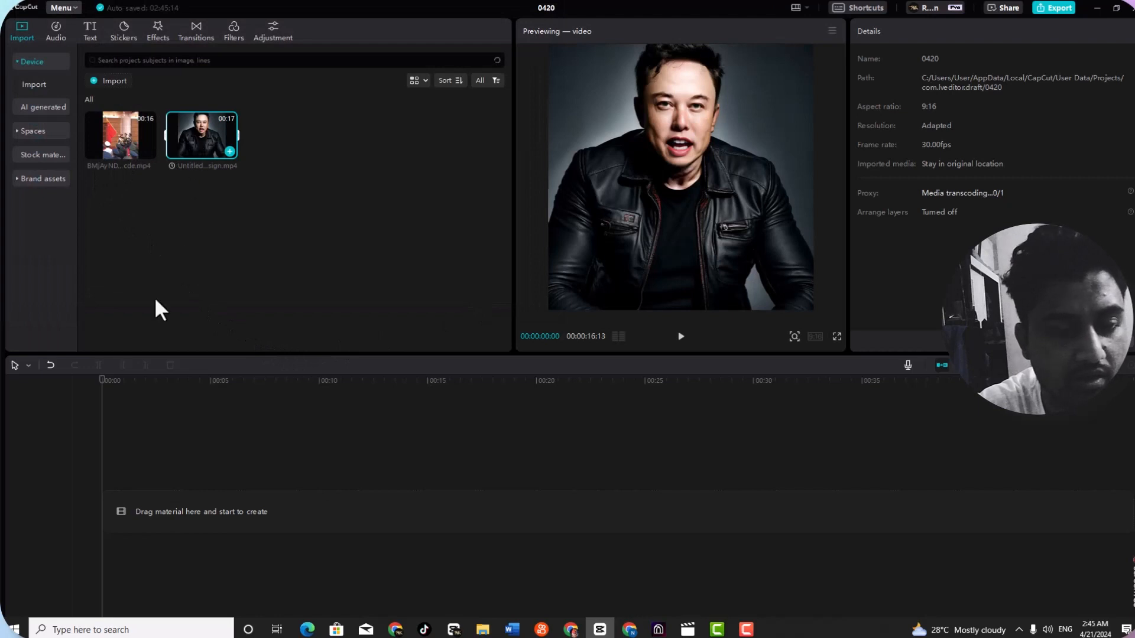
{"action": "left_click_drag", "start_coordinate": [201, 136], "coordinate": [271, 512]}
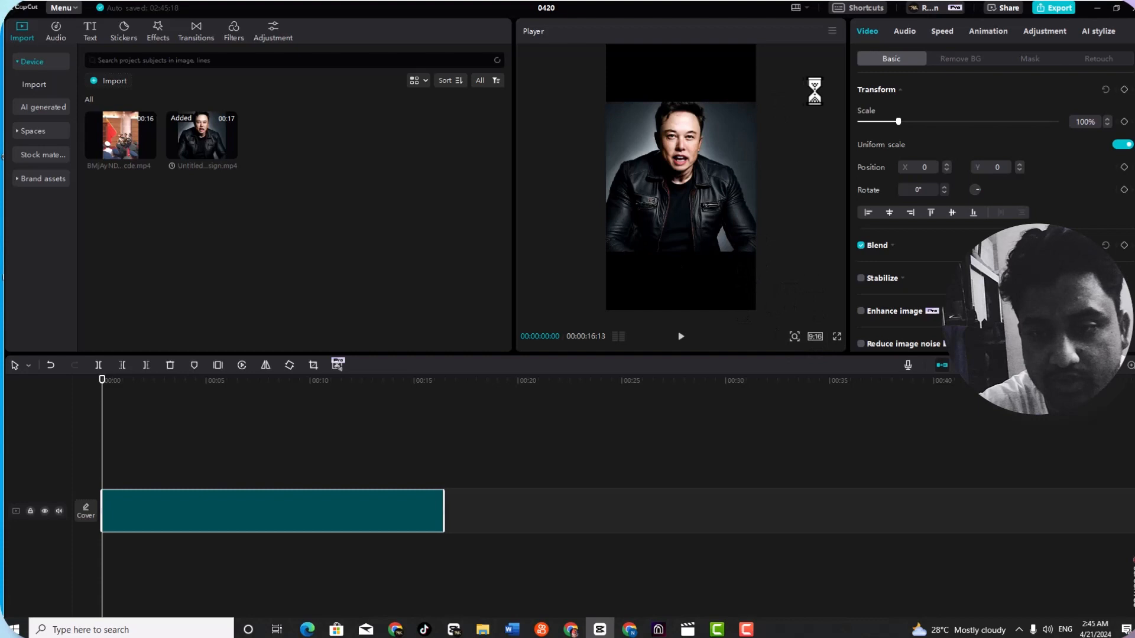
Enlarge the Elon Musk clip to fill the 9:16 frame and bring up the Text tools
{"action": "left_click", "coordinate": [680, 178]}
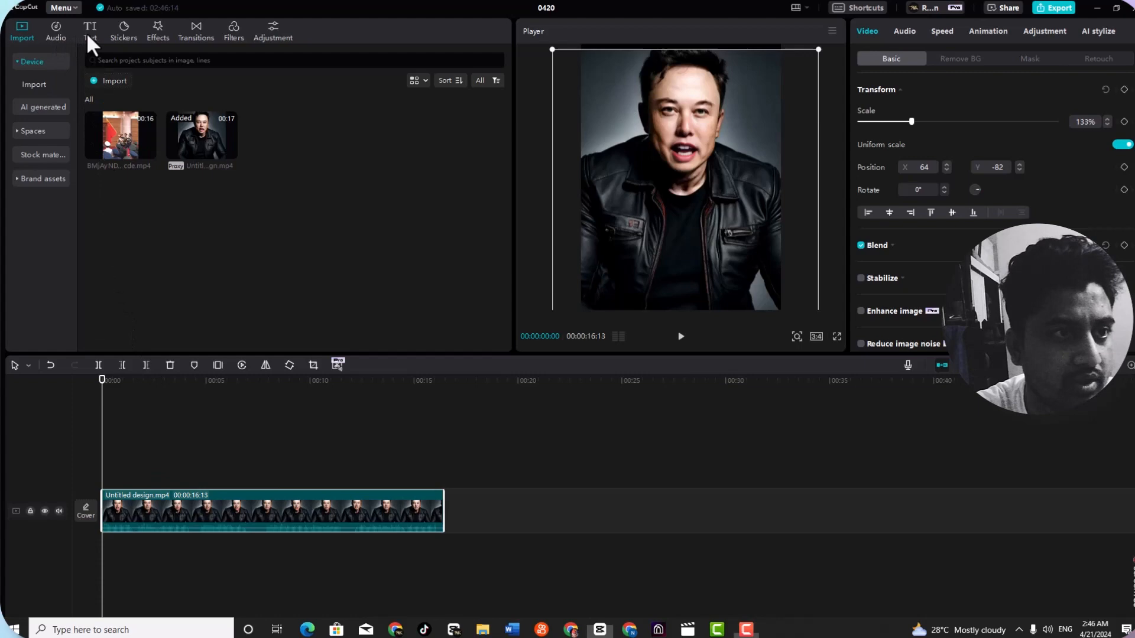
{"action": "left_click", "coordinate": [90, 30]}
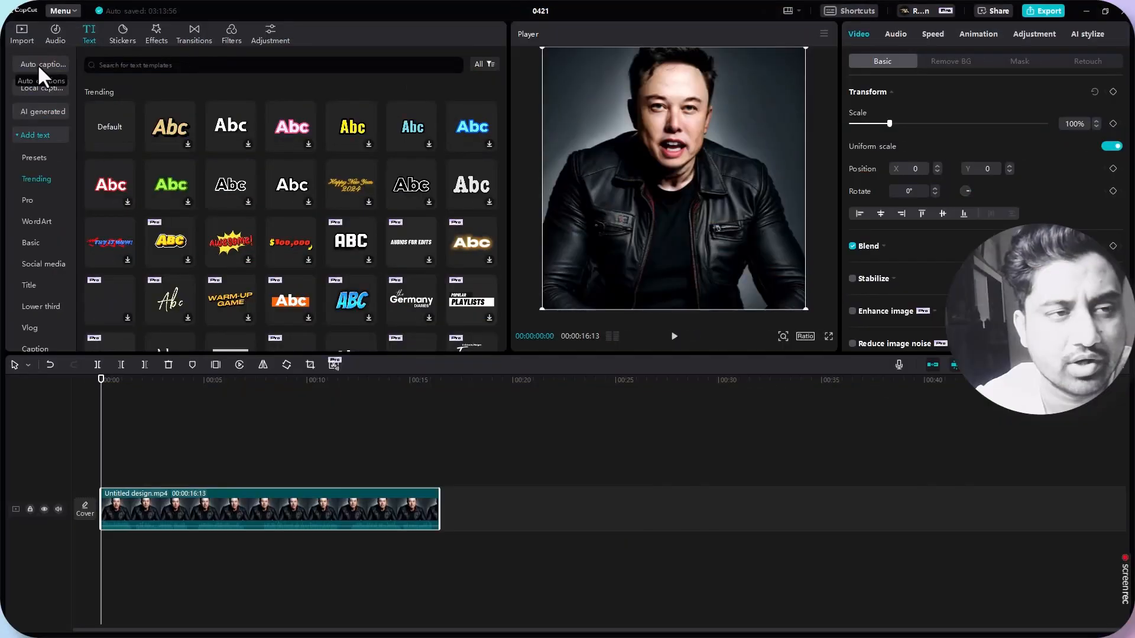
Generate English auto captions with Clear current captions ticked
{"action": "left_click", "coordinate": [41, 64]}
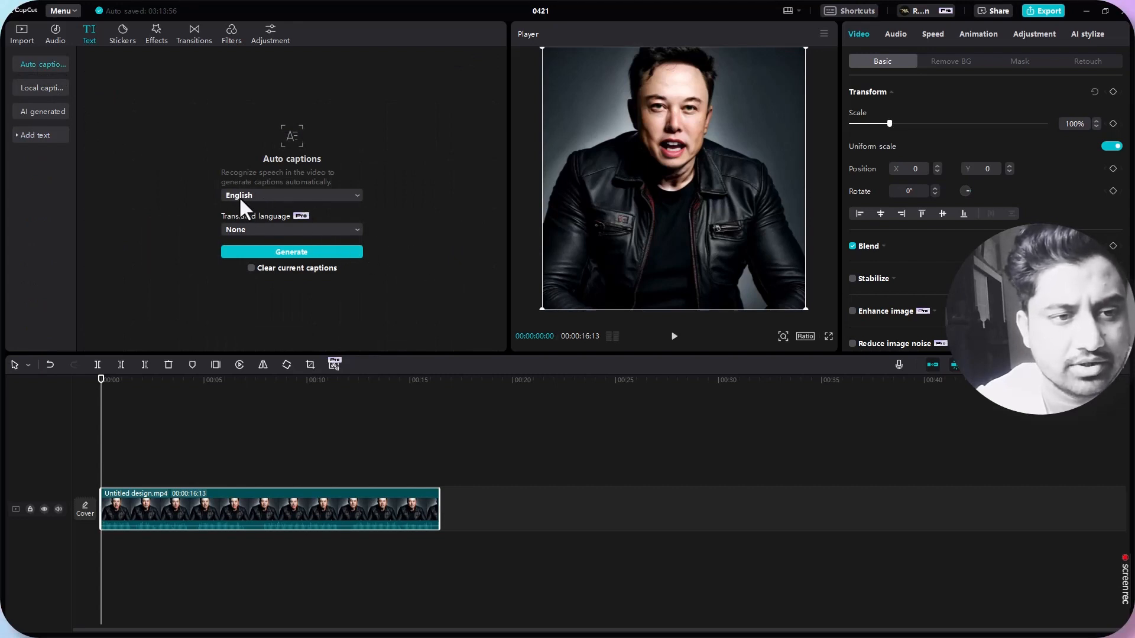
{"action": "left_click", "coordinate": [252, 268]}
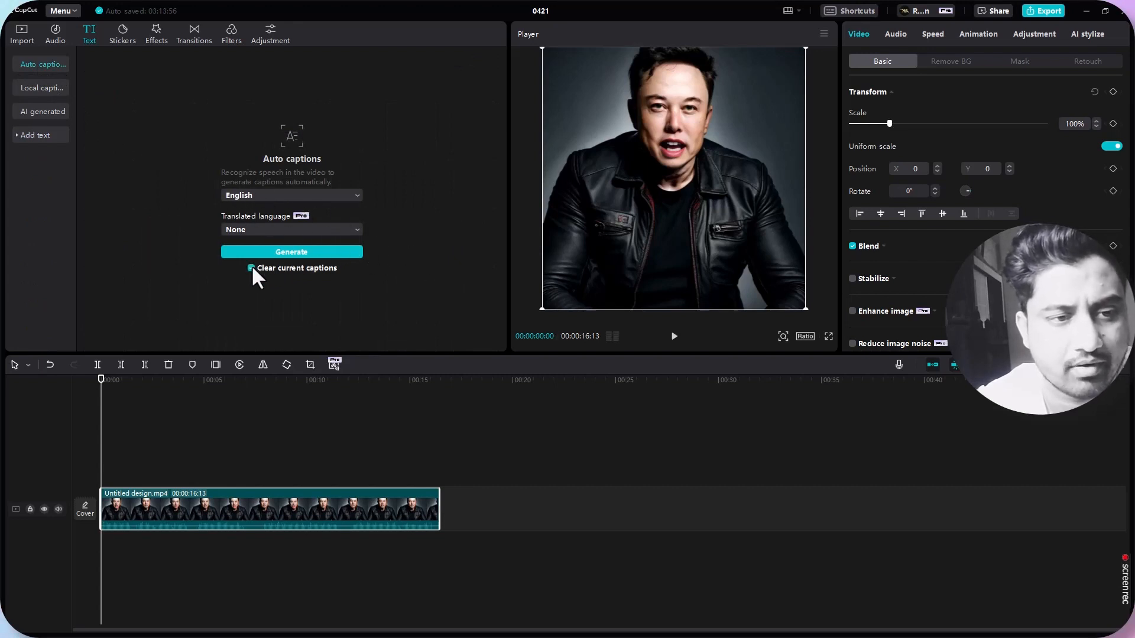
{"action": "left_click", "coordinate": [291, 252]}
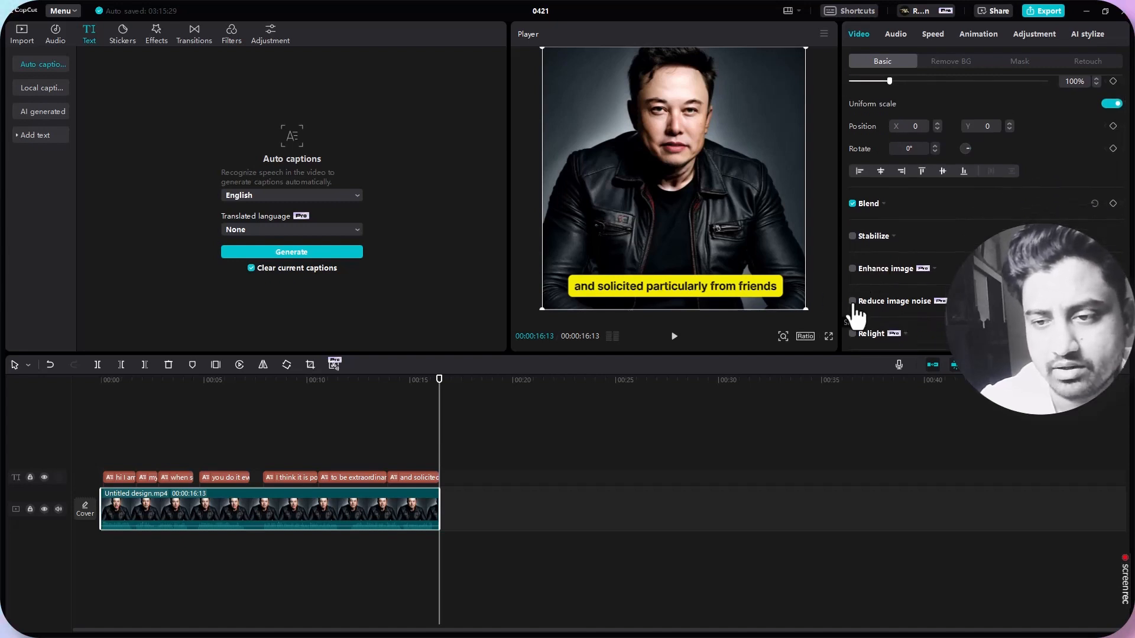
Turn on Reduce image noise at Weak level and move the playhead back to an earlier caption
{"action": "left_click", "coordinate": [852, 301]}
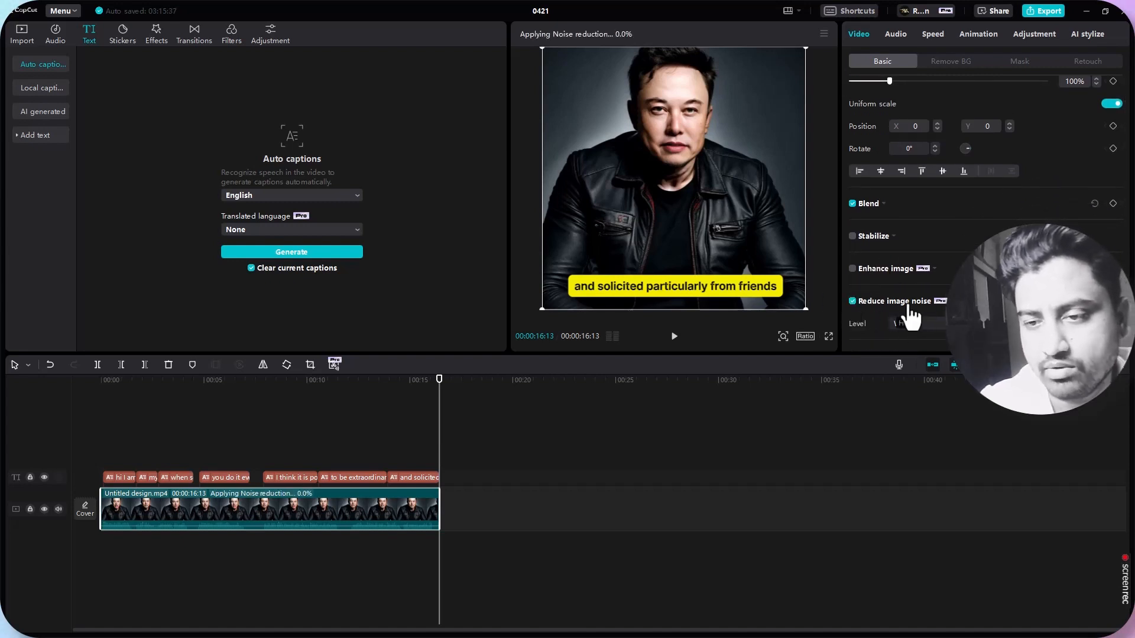
{"action": "left_click", "coordinate": [852, 301]}
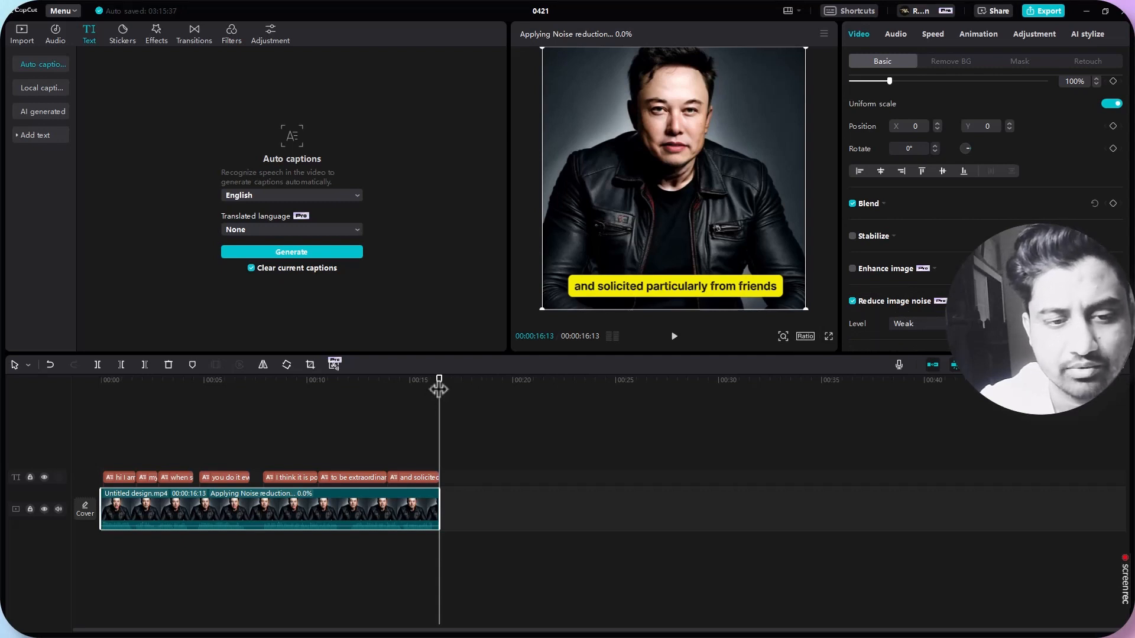
{"action": "left_click", "coordinate": [342, 380]}
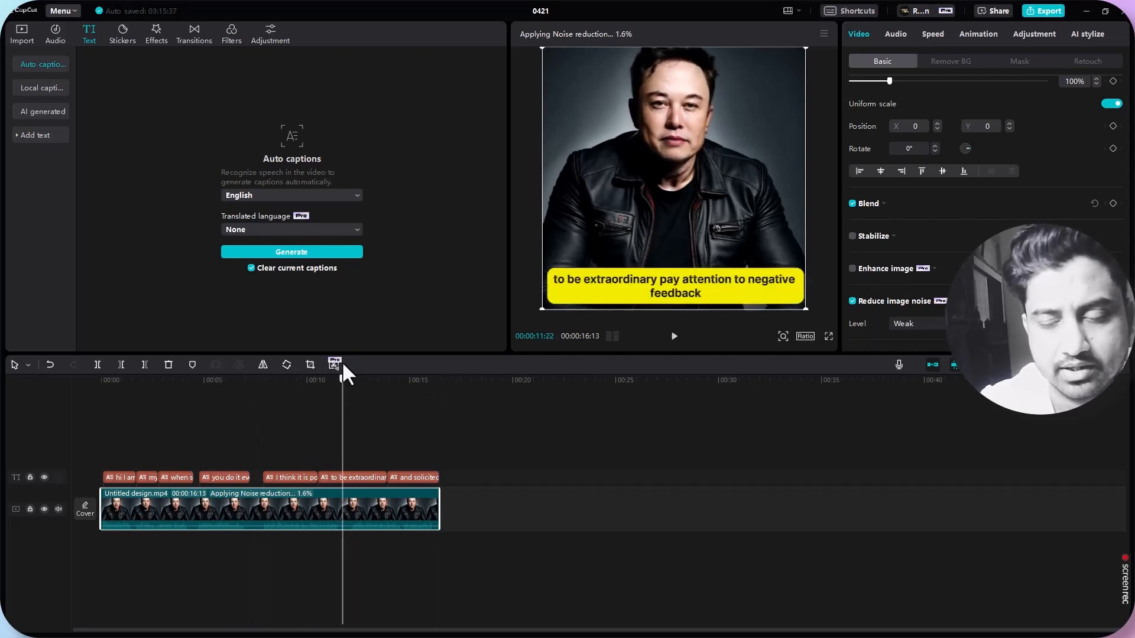
{"action": "mouse_move", "coordinate": [999, 45]}
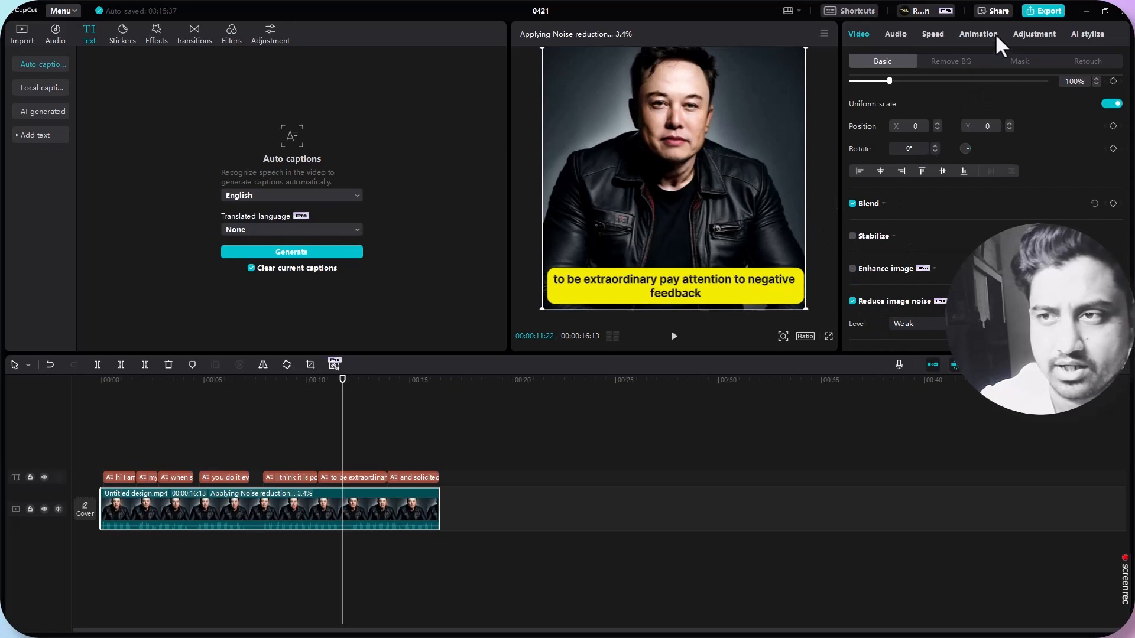
Export the captioned video as 'musk' and select it in the AI Videos folder
{"action": "left_click", "coordinate": [1048, 10]}
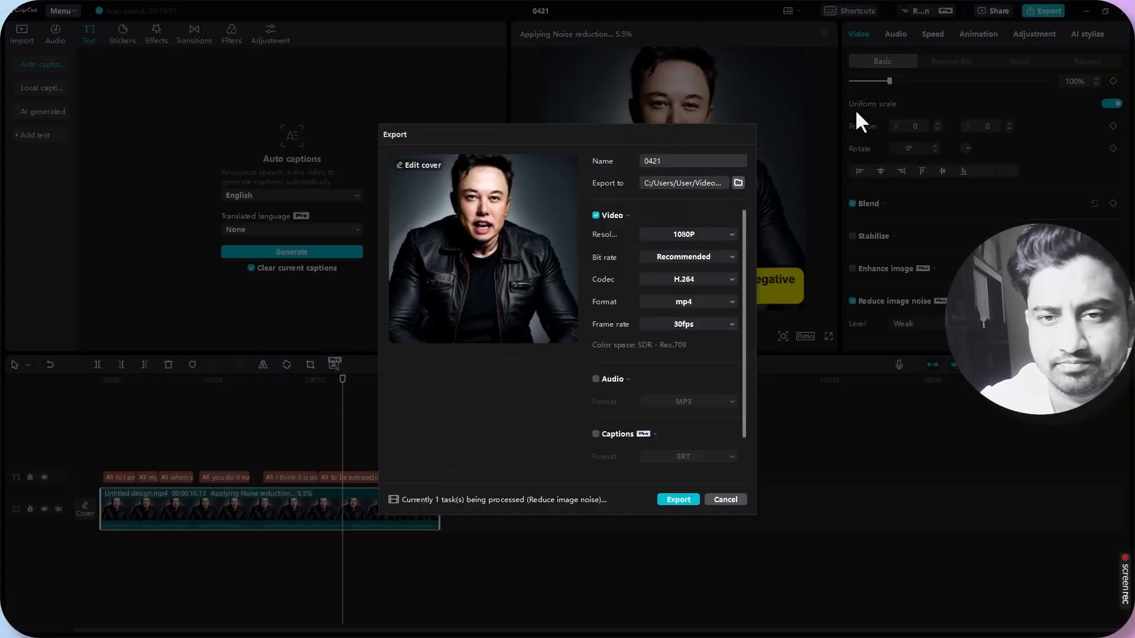
{"action": "type", "text": "musk"}
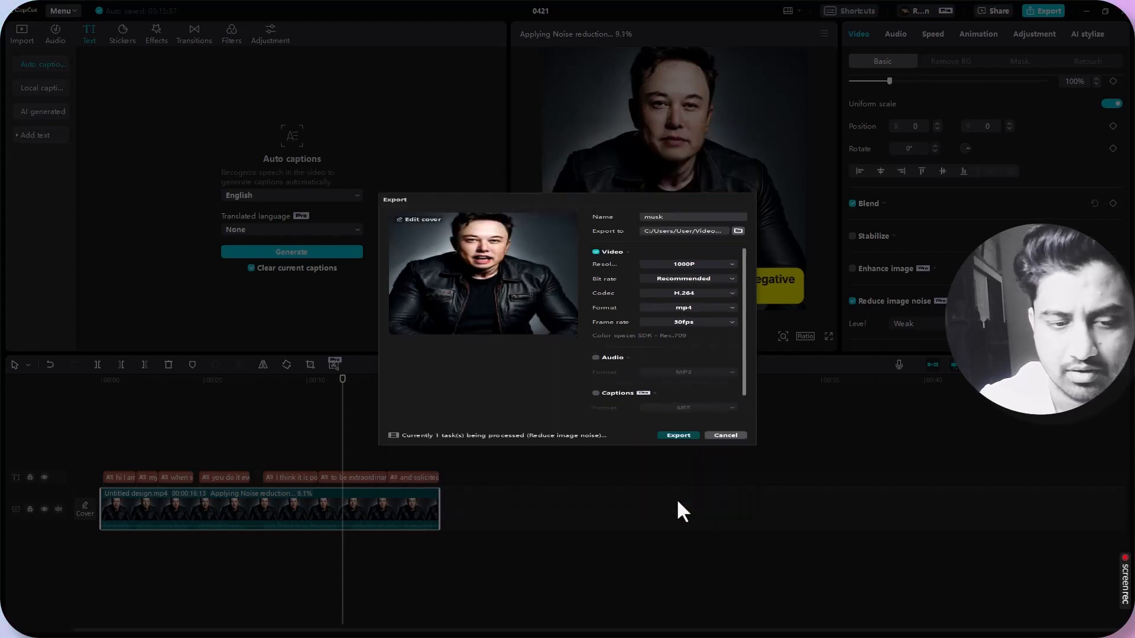
{"action": "left_click", "coordinate": [677, 435]}
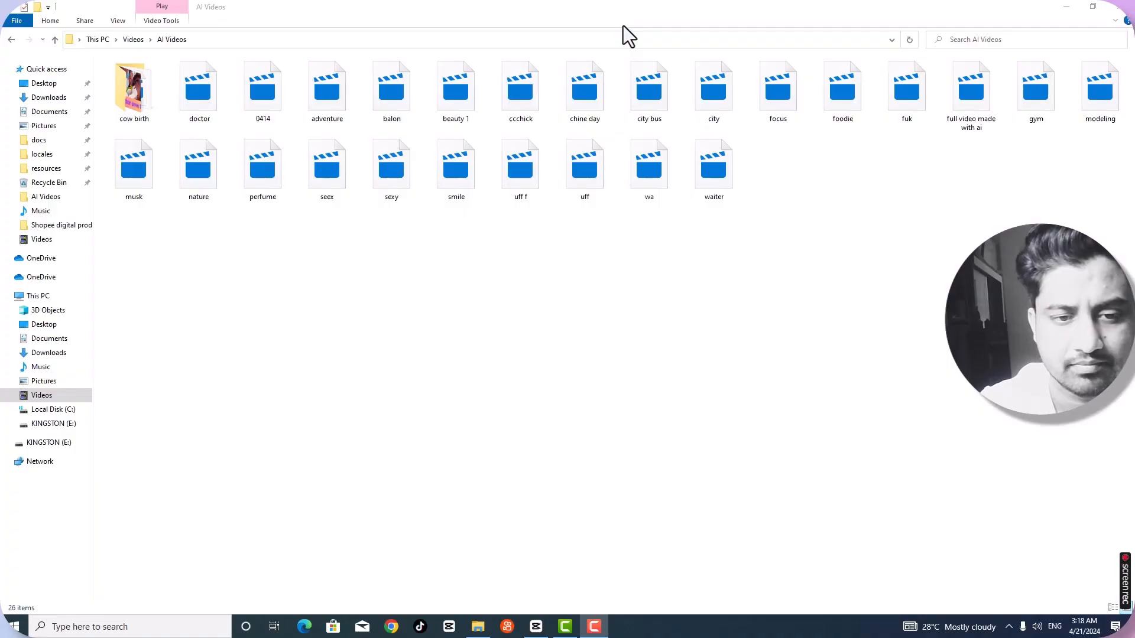
{"action": "left_click", "coordinate": [133, 163]}
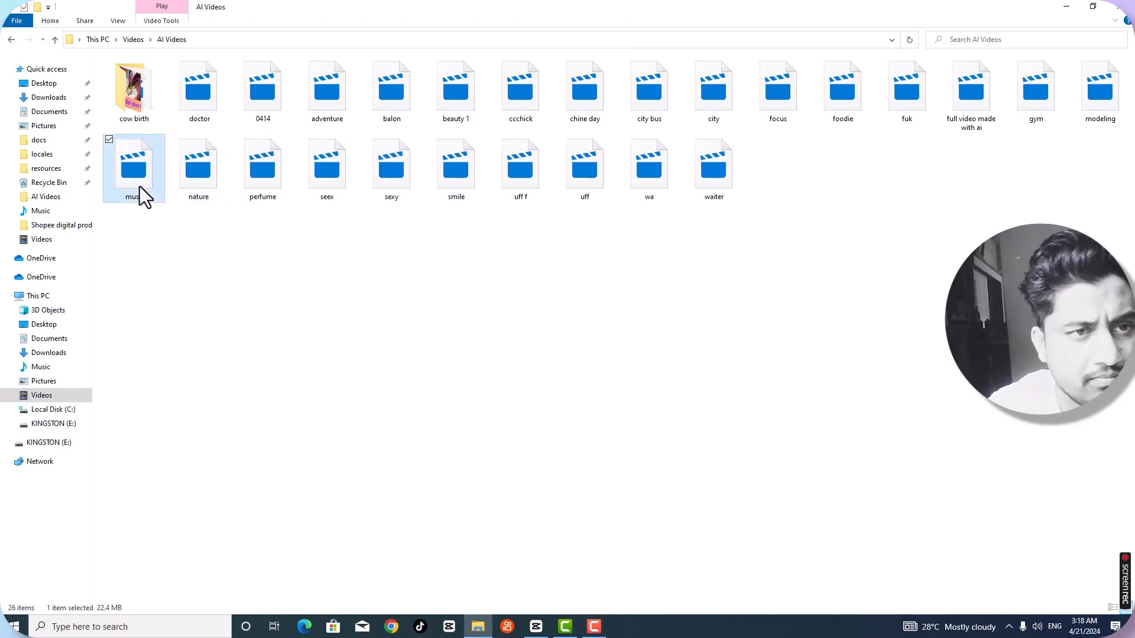